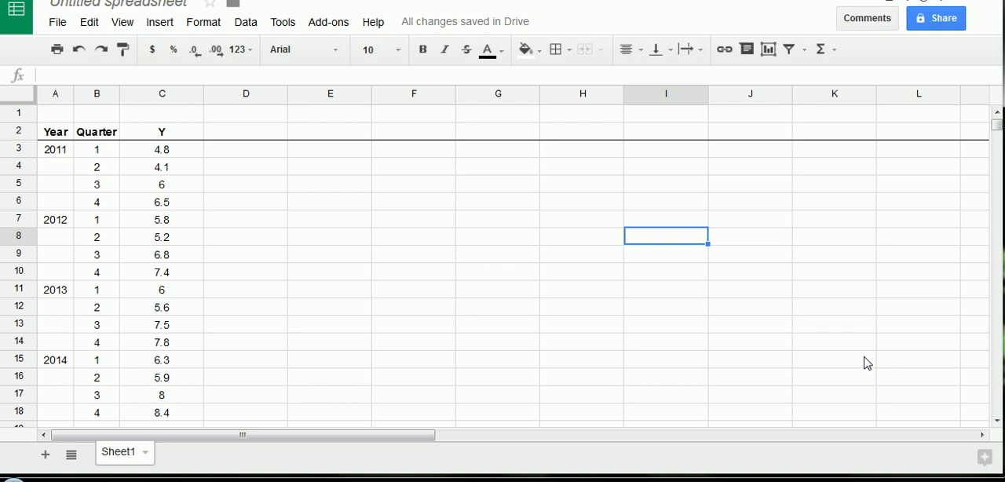
mouse_move(968, 433)
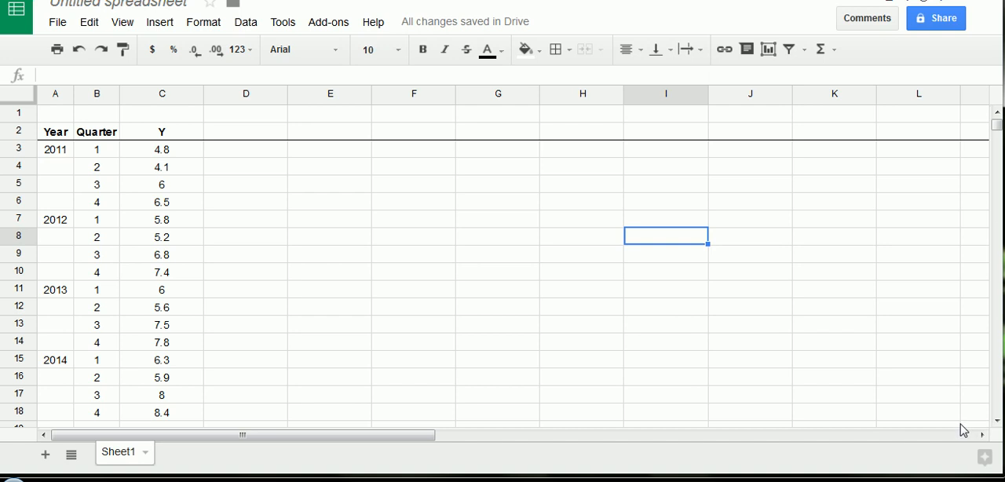
mouse_move(475, 202)
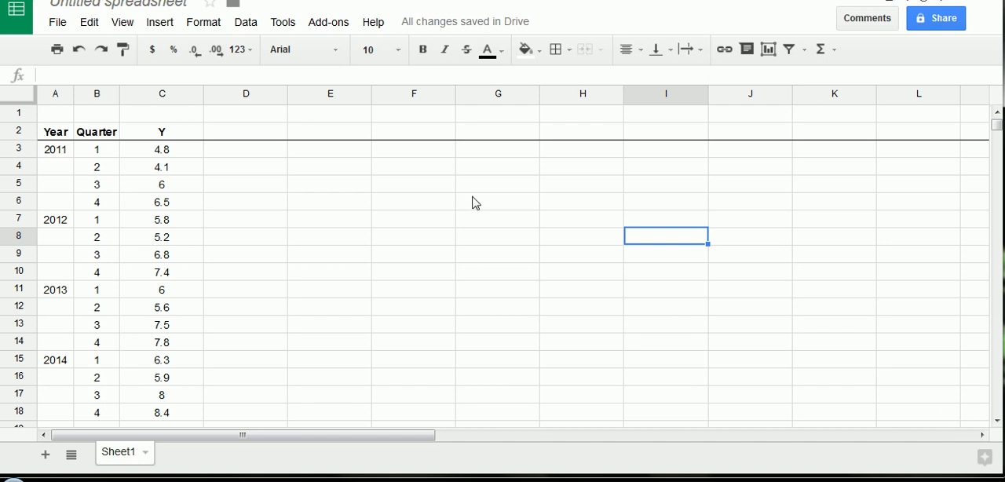
mouse_move(245, 195)
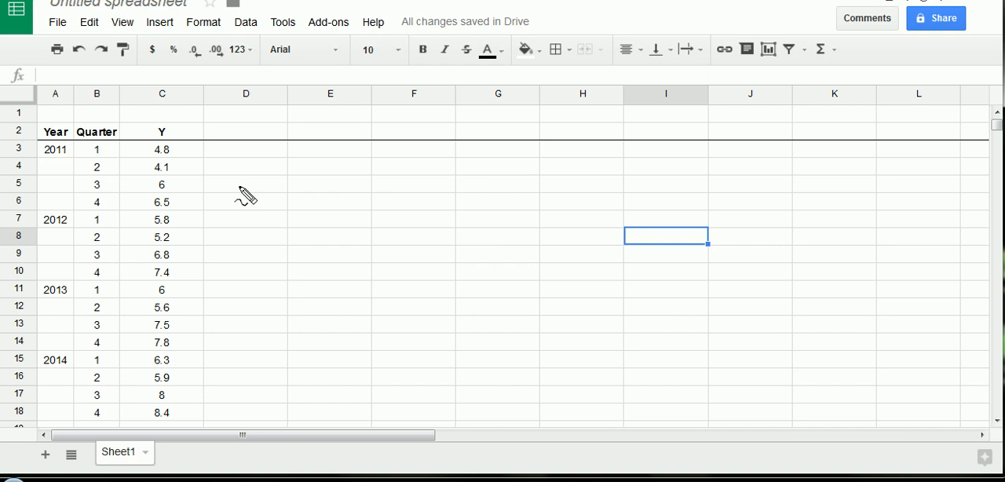
- Circle the Y heading and its first value 4.8 with the green pen
drag(145, 110, 207, 385)
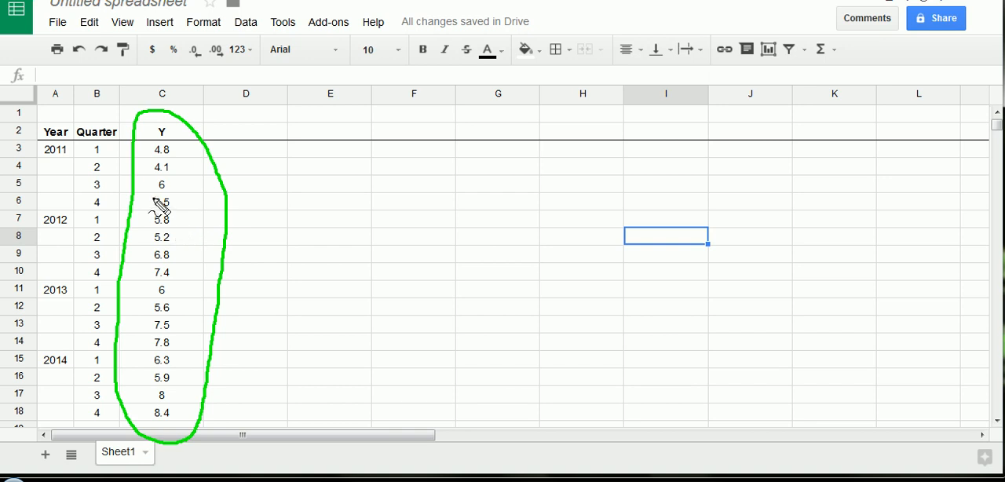
mouse_move(118, 157)
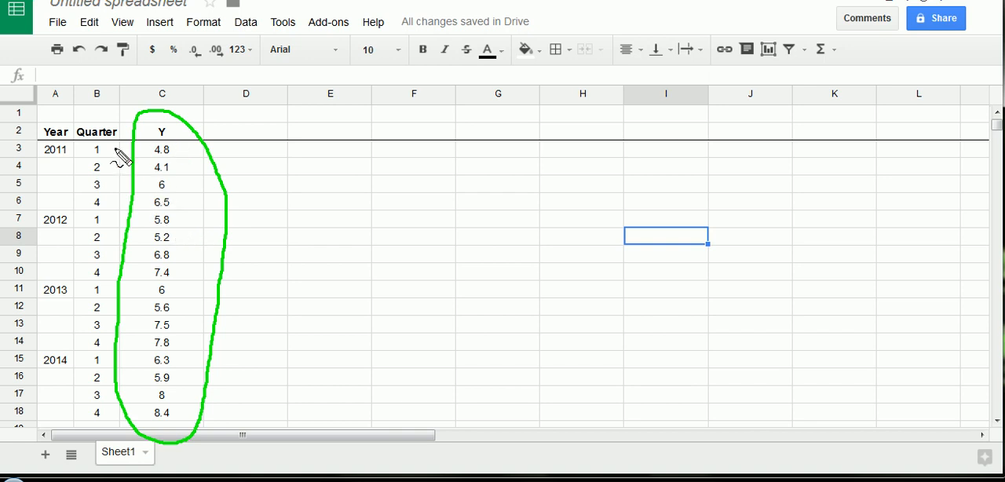
mouse_move(110, 129)
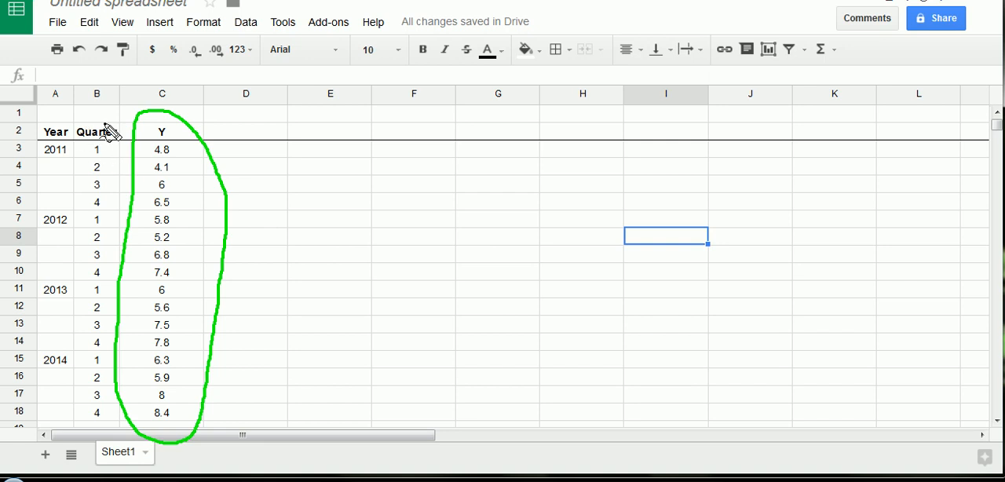
mouse_move(101, 152)
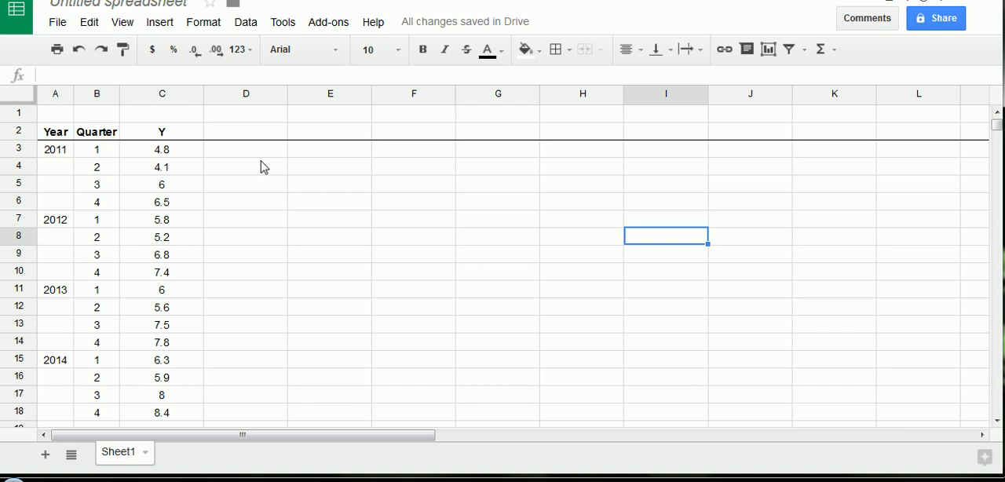
mouse_move(176, 132)
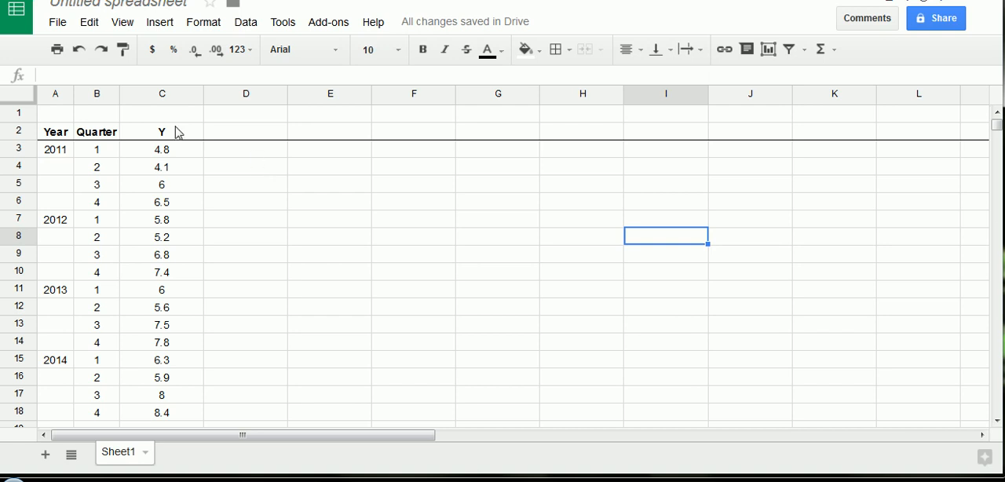
mouse_move(174, 149)
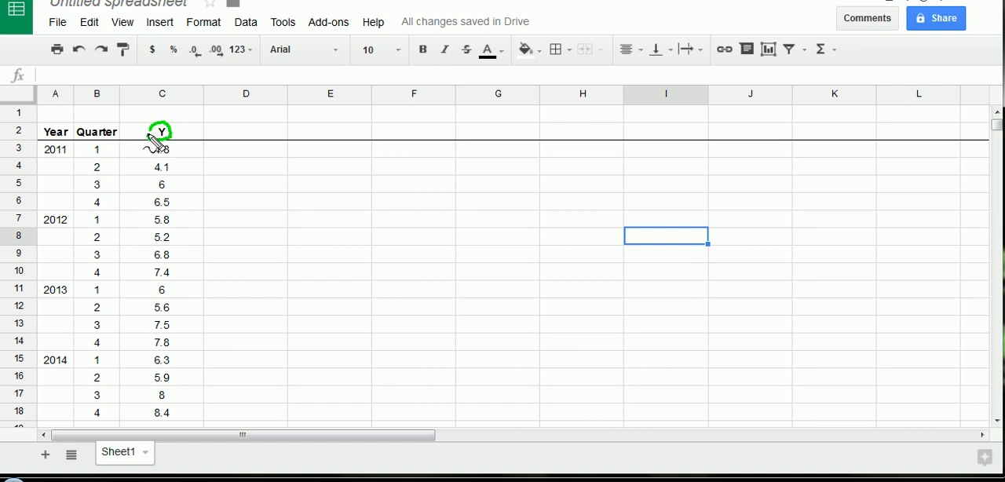
mouse_move(195, 147)
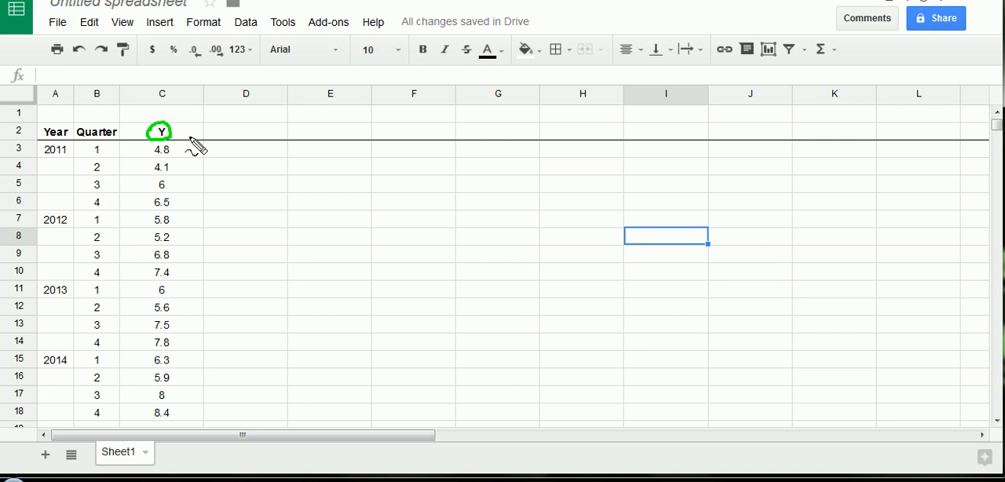
mouse_move(189, 148)
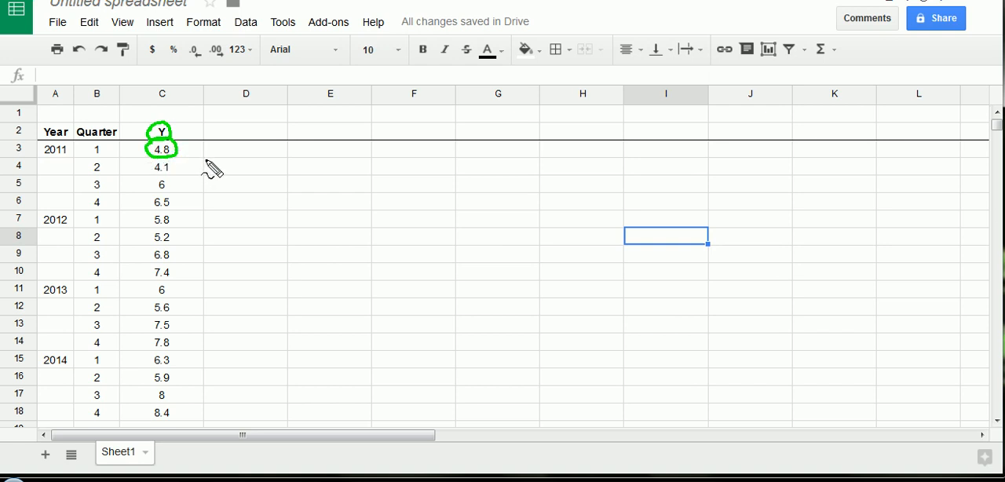
mouse_move(207, 164)
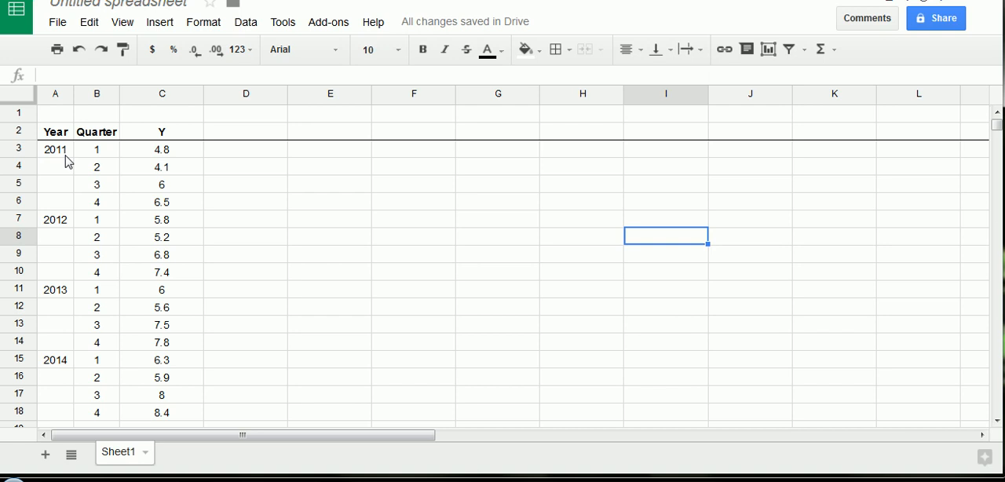
mouse_move(196, 223)
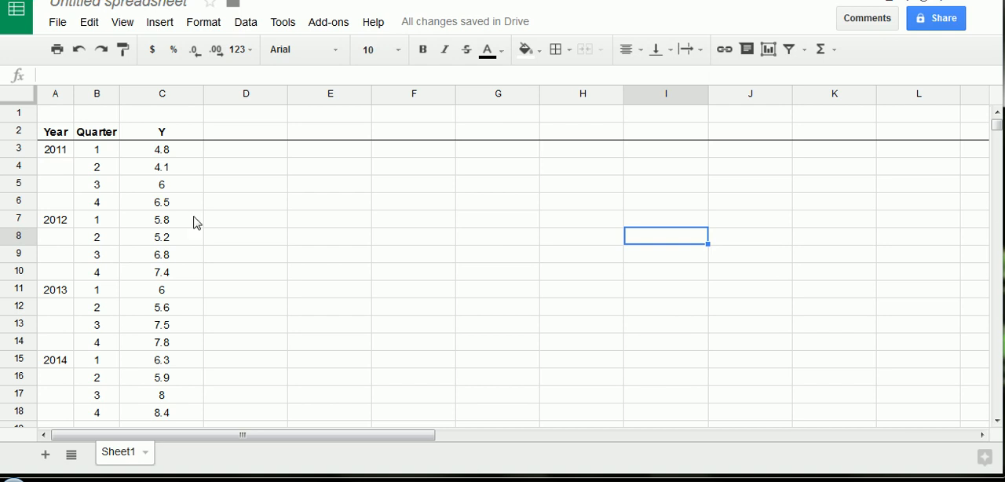
click(245, 201)
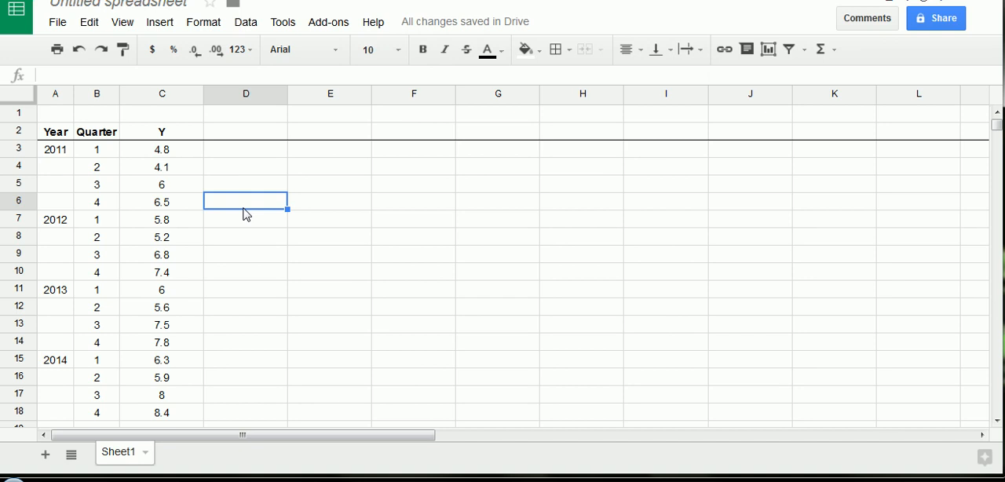
mouse_move(97, 137)
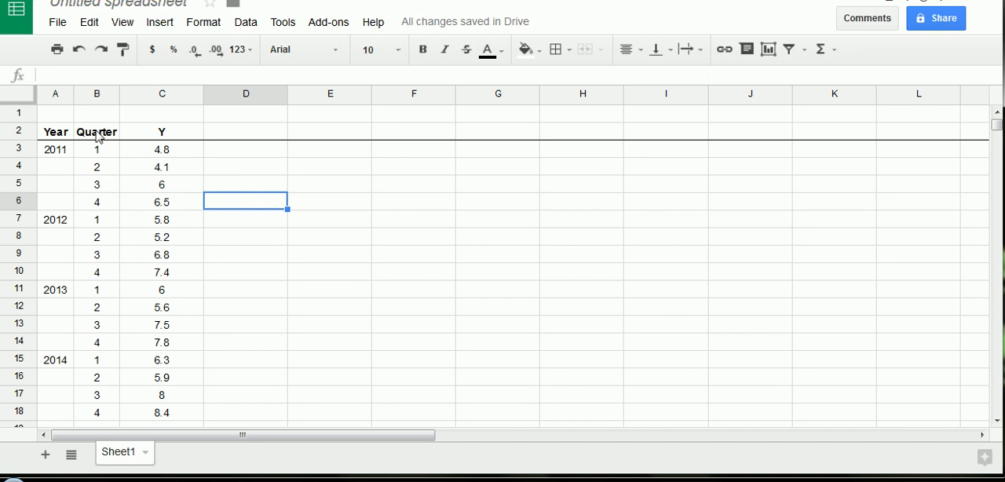
mouse_move(101, 145)
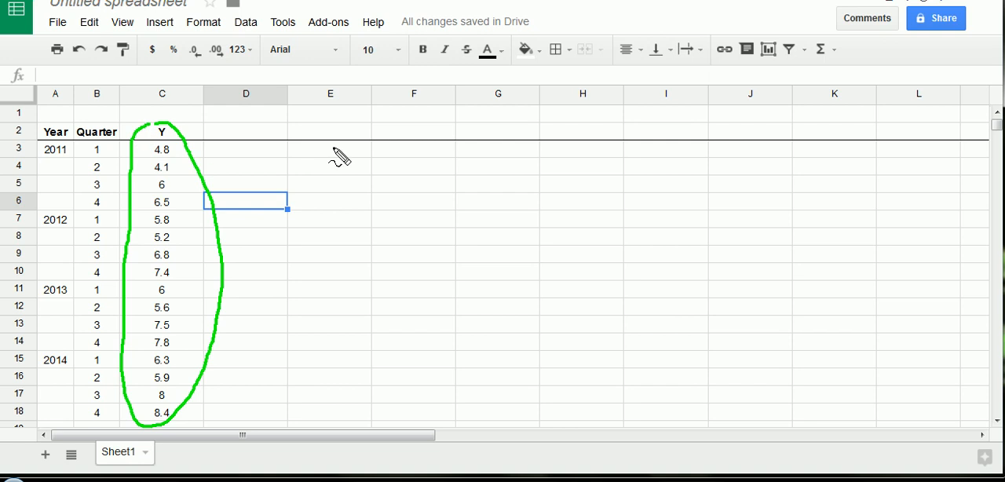
mouse_move(330, 150)
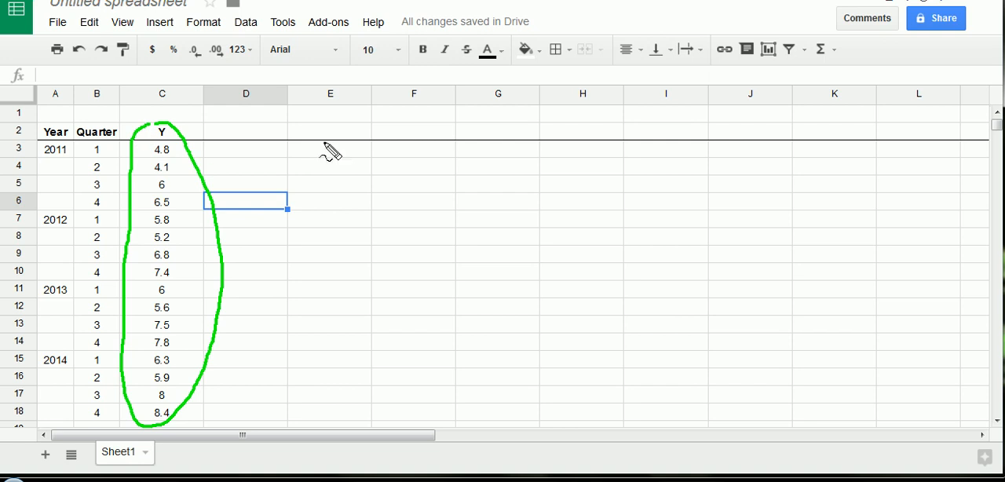
mouse_move(201, 197)
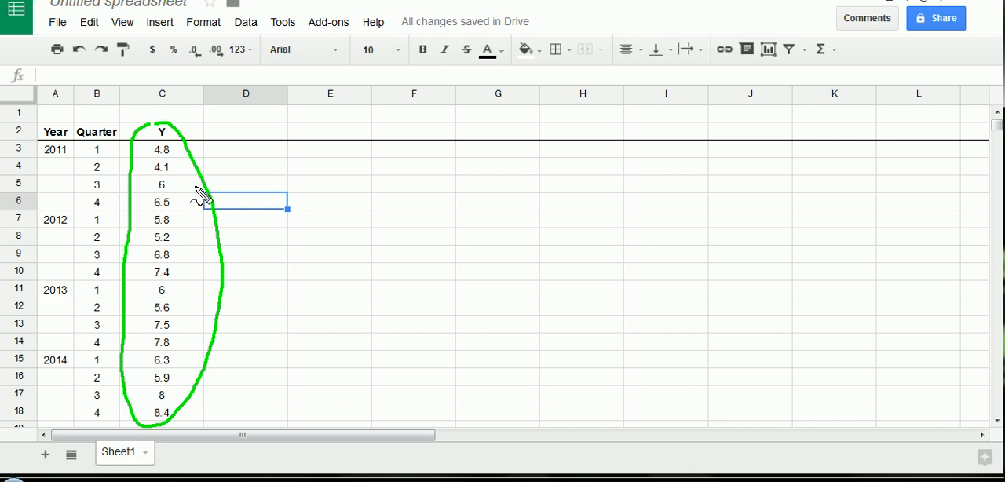
mouse_move(51, 149)
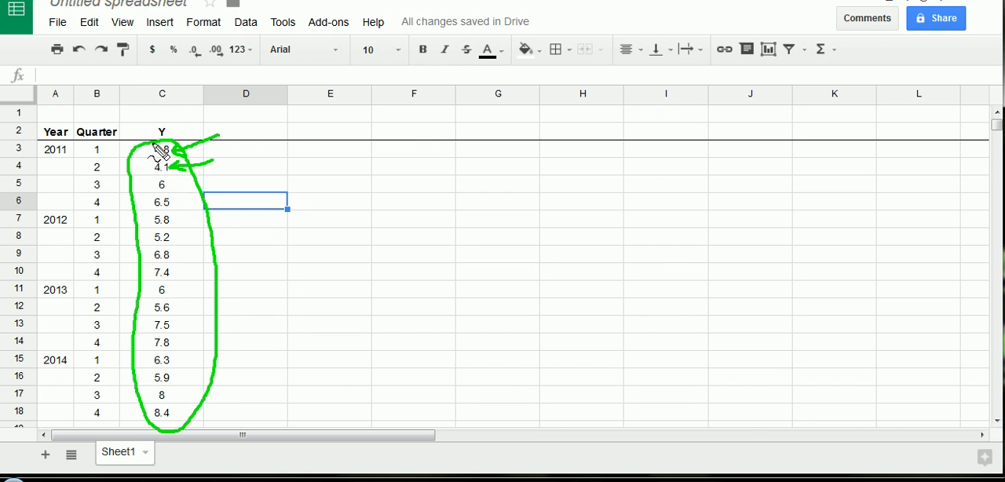
mouse_move(244, 132)
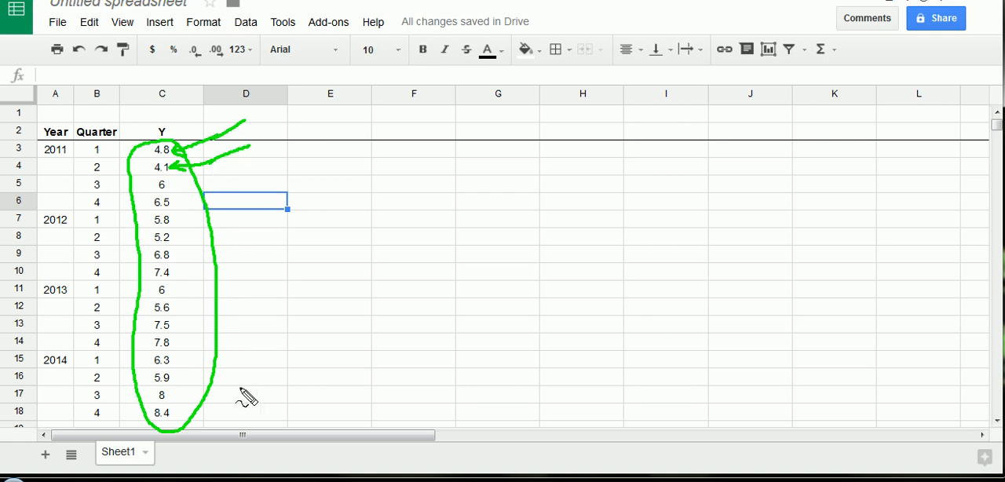
drag(244, 392, 176, 412)
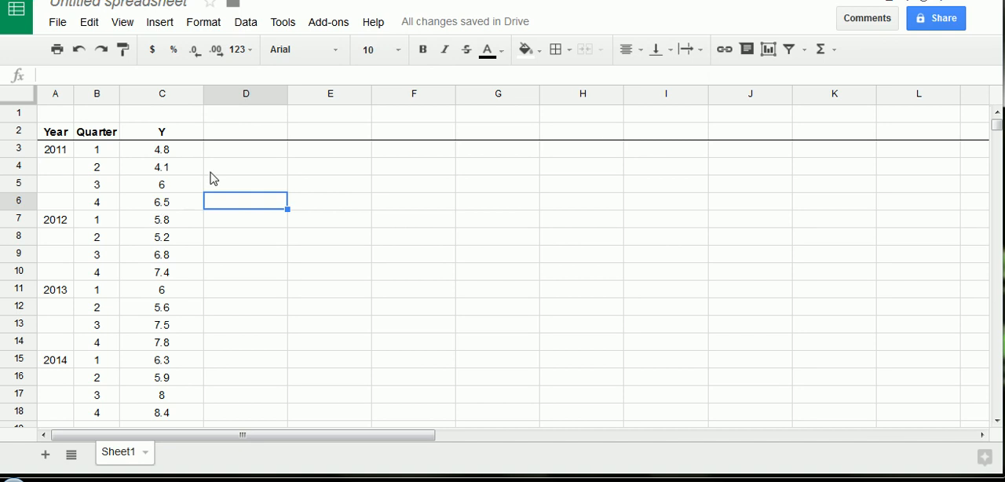
- Select the sixteen quarterly Y values, 4.8 through 8.4, in column C
click(245, 220)
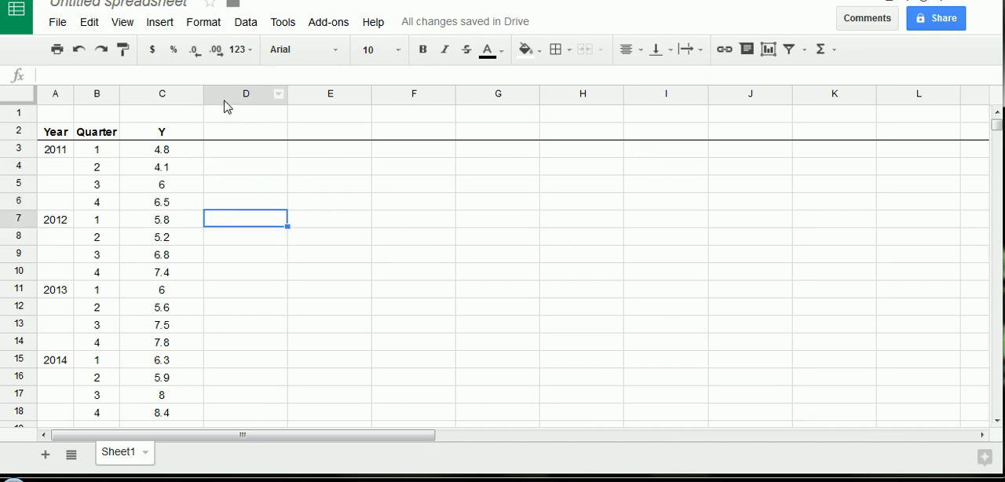
mouse_move(231, 176)
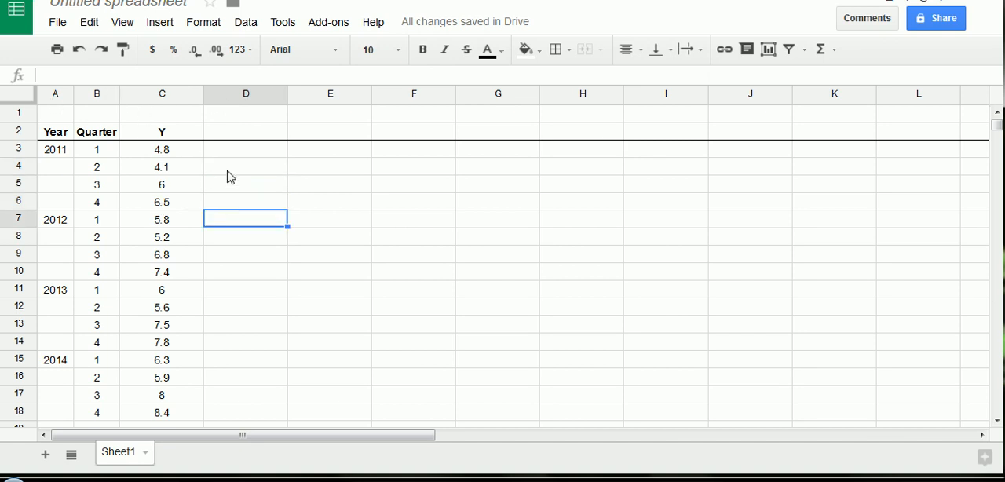
click(245, 166)
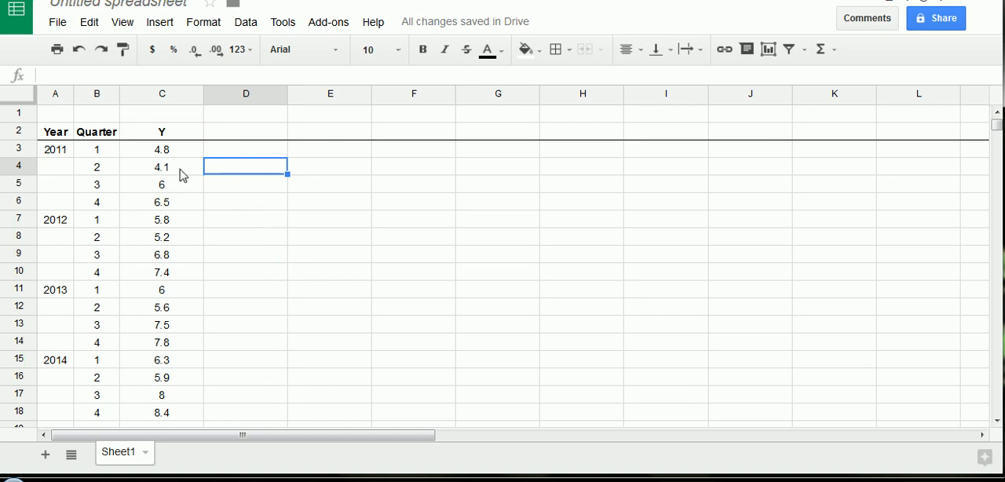
mouse_move(176, 149)
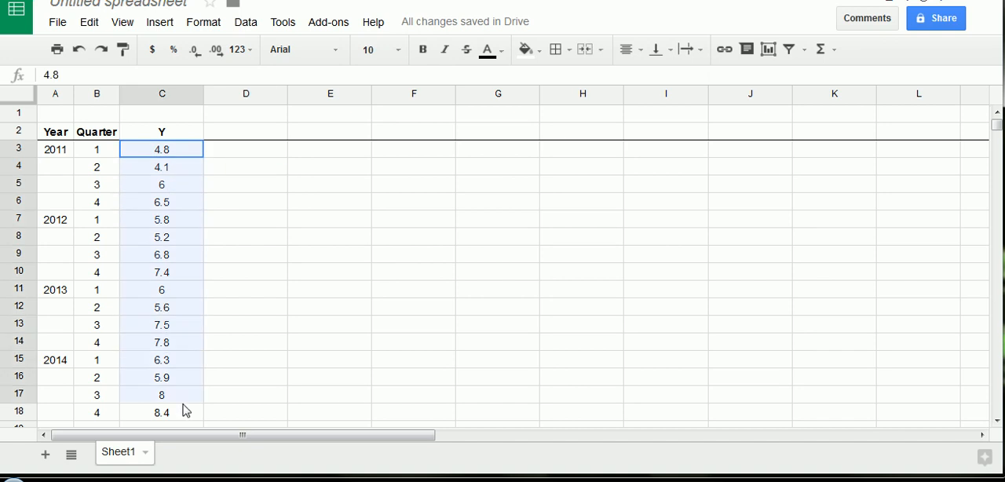
click(245, 341)
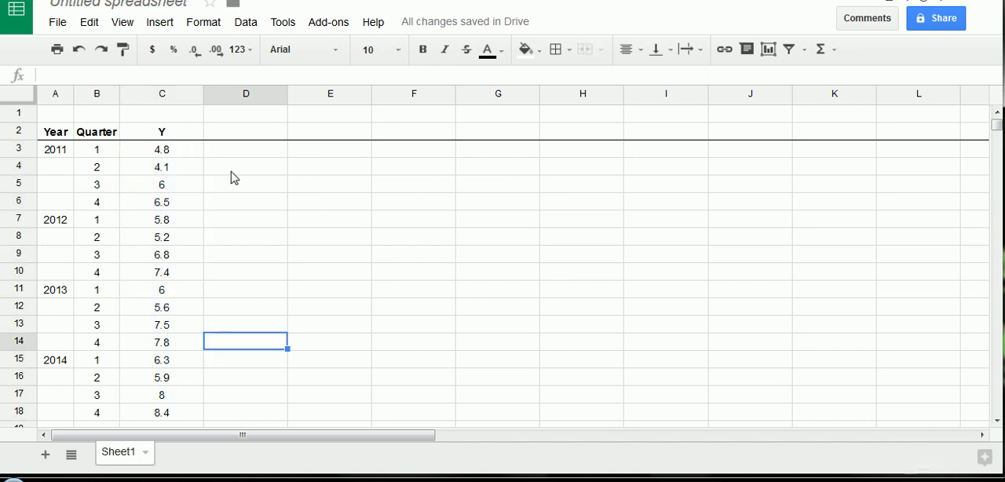
mouse_move(195, 171)
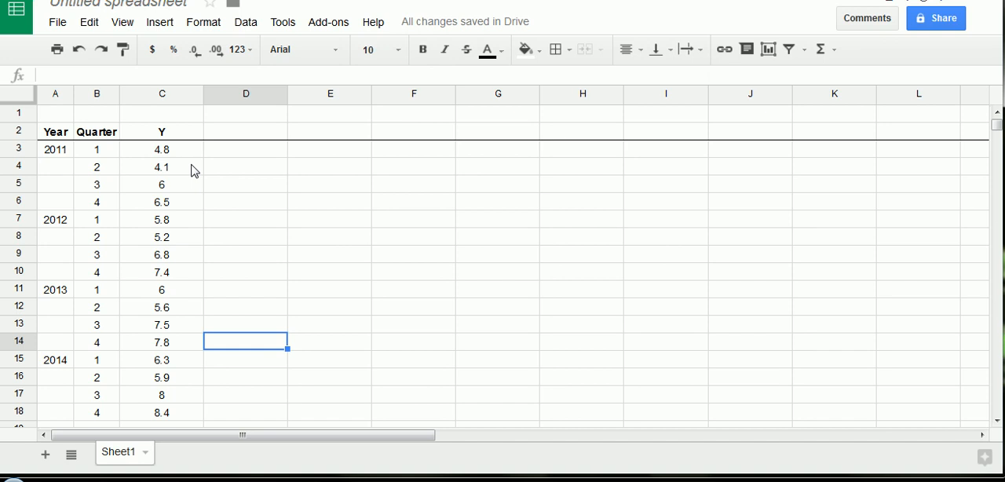
mouse_move(173, 154)
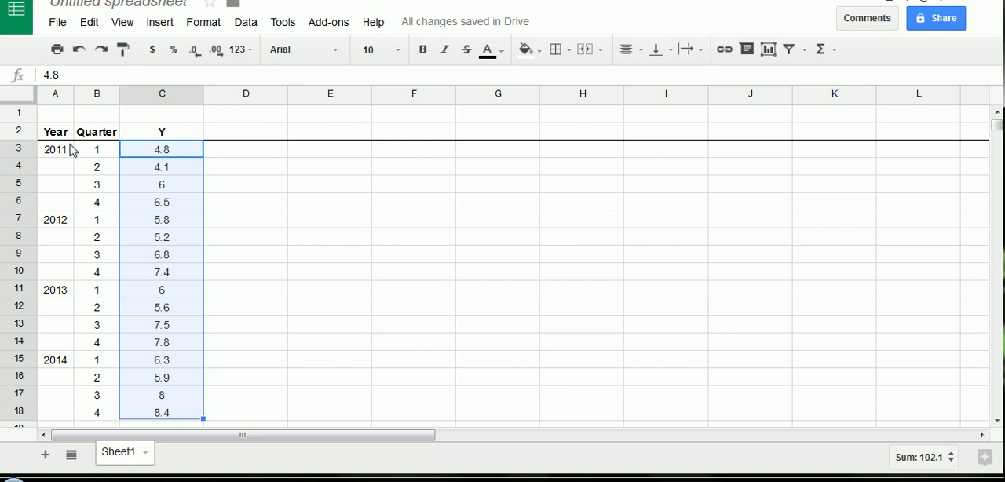
mouse_move(85, 153)
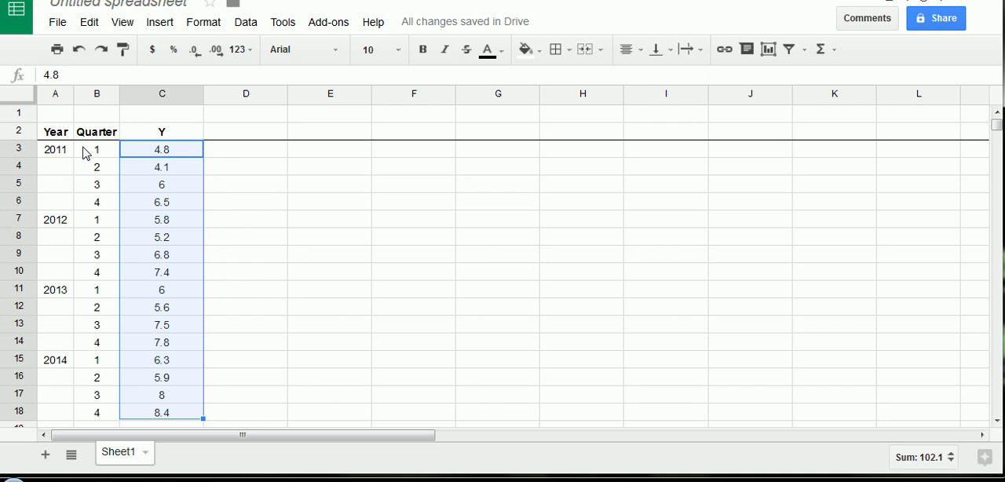
mouse_move(201, 96)
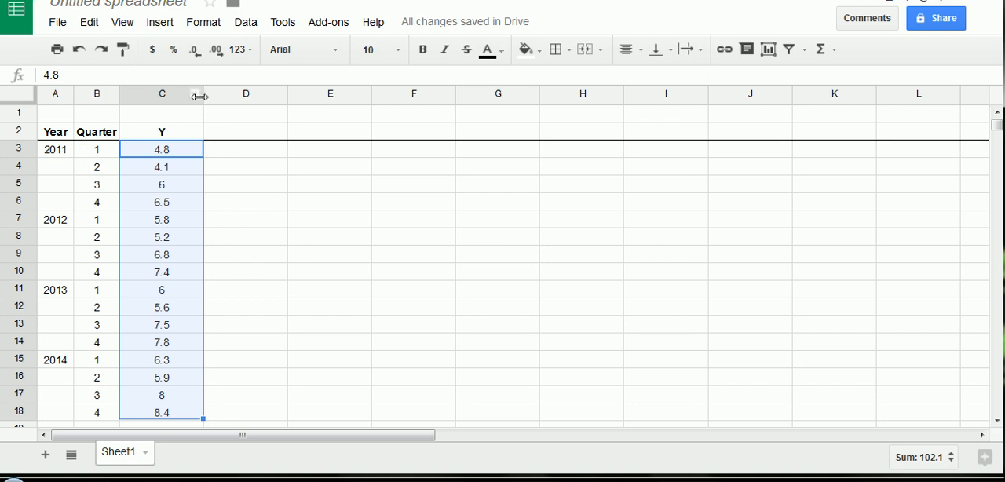
mouse_move(270, 163)
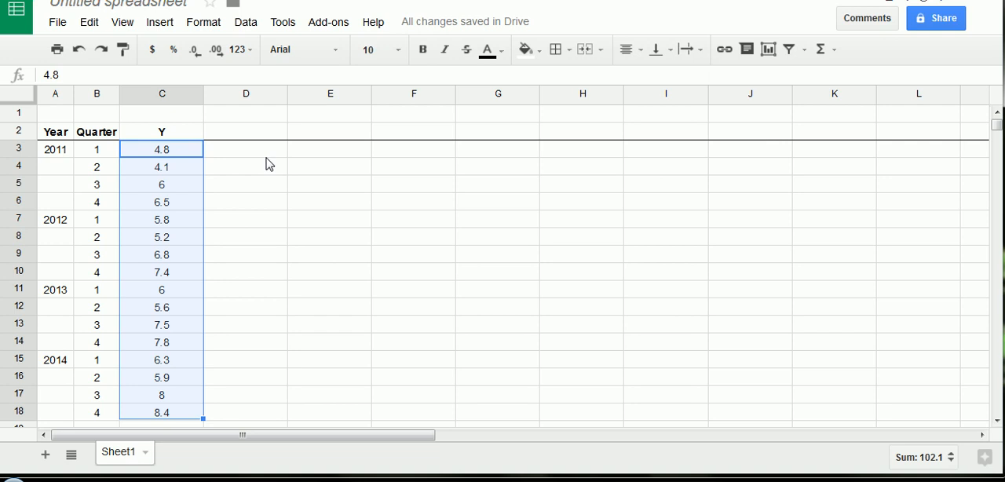
mouse_move(160, 22)
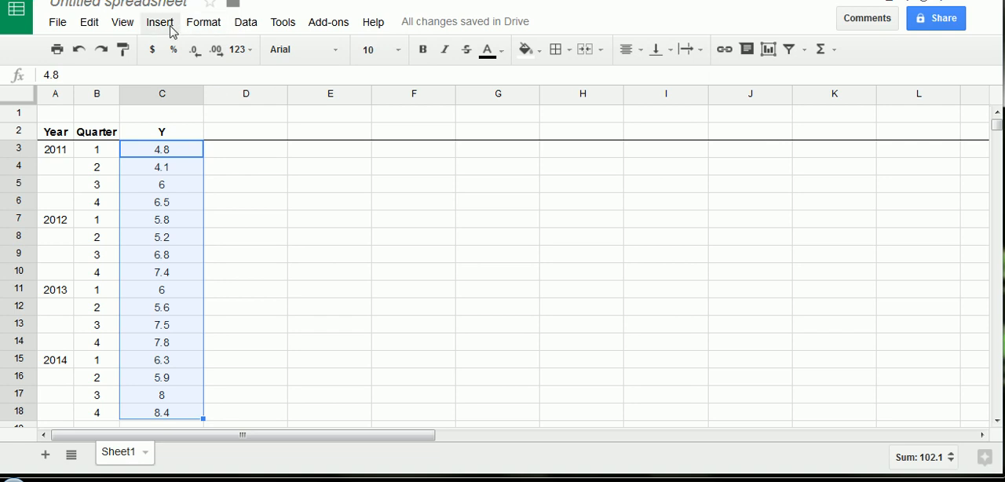
mouse_move(176, 166)
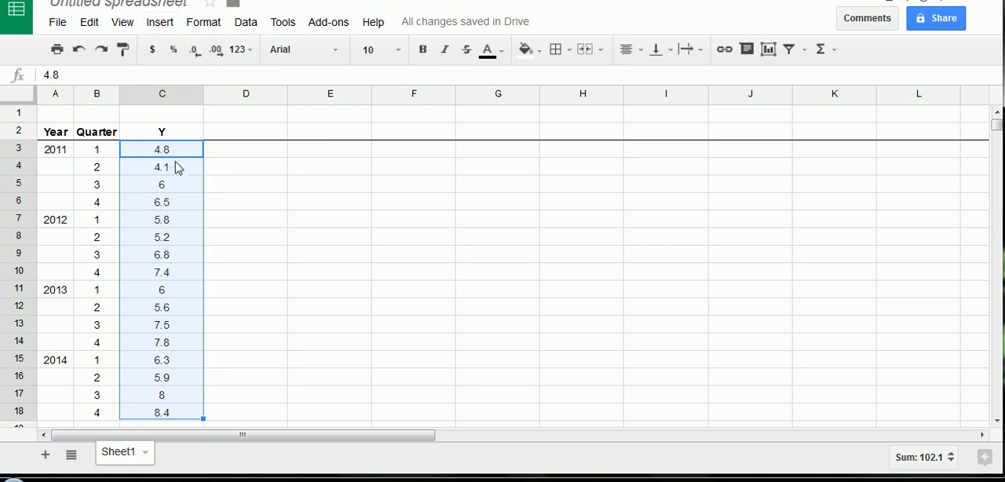
- Insert the recommended line chart of the Y values and deselect it
click(161, 22)
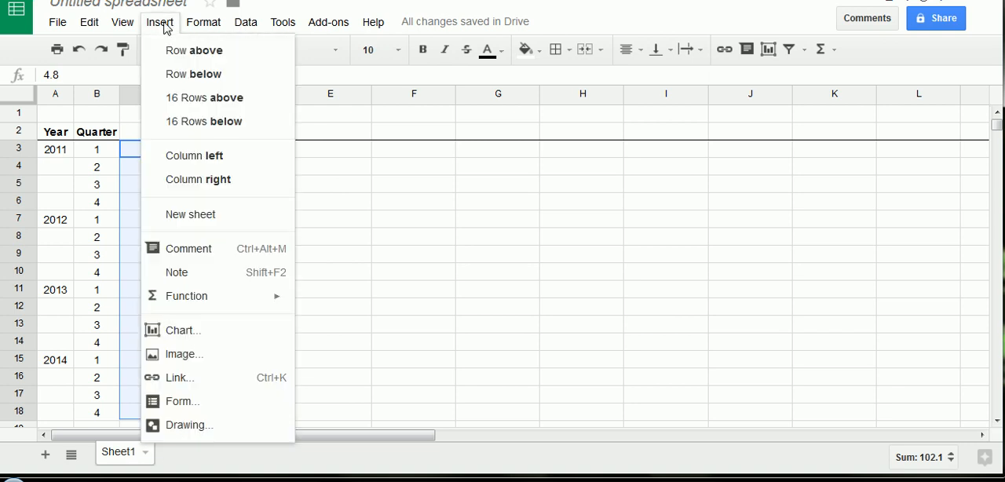
mouse_move(235, 329)
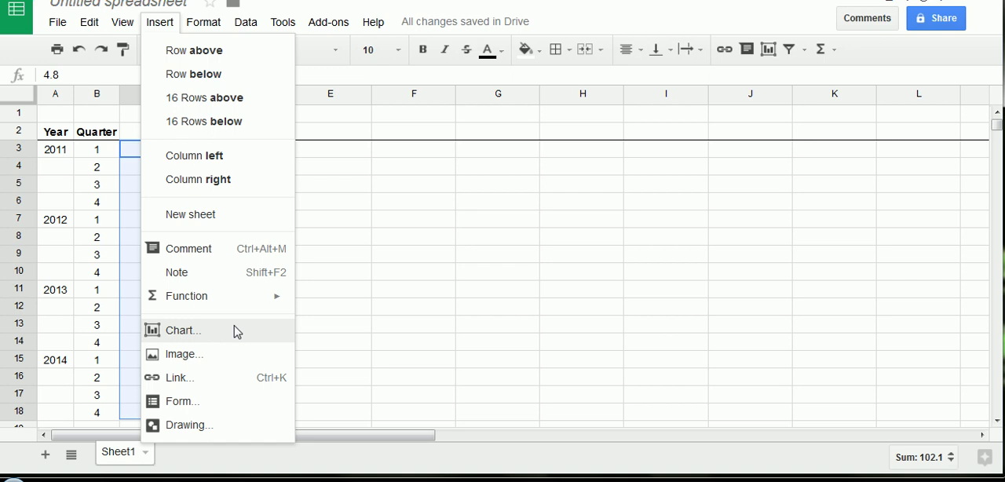
click(182, 330)
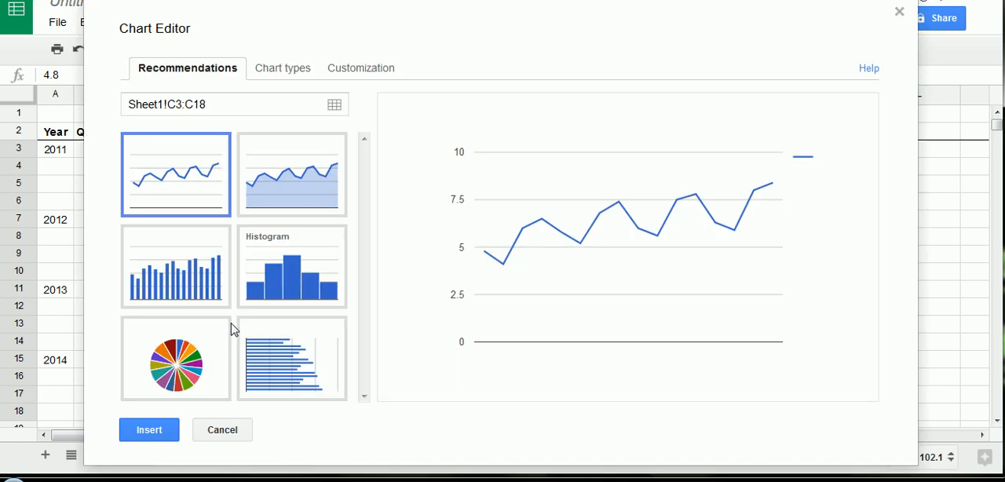
mouse_move(207, 195)
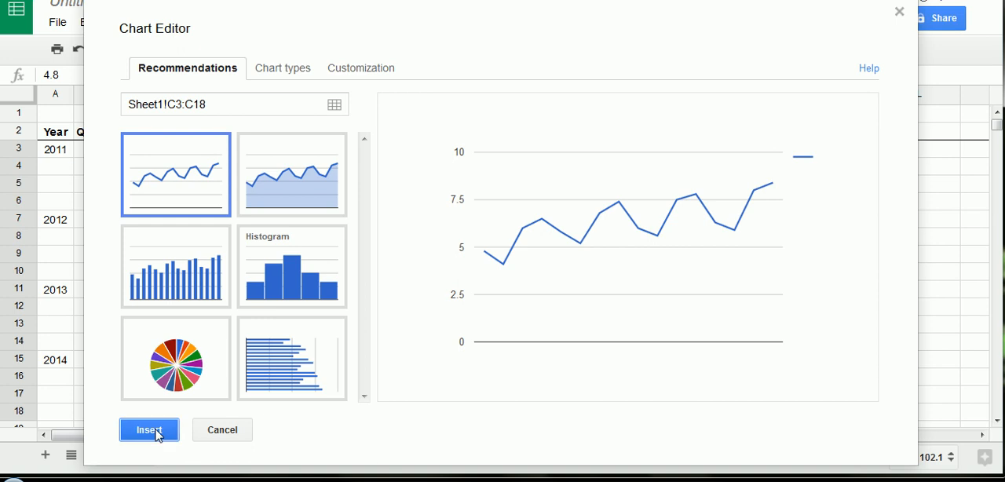
click(147, 430)
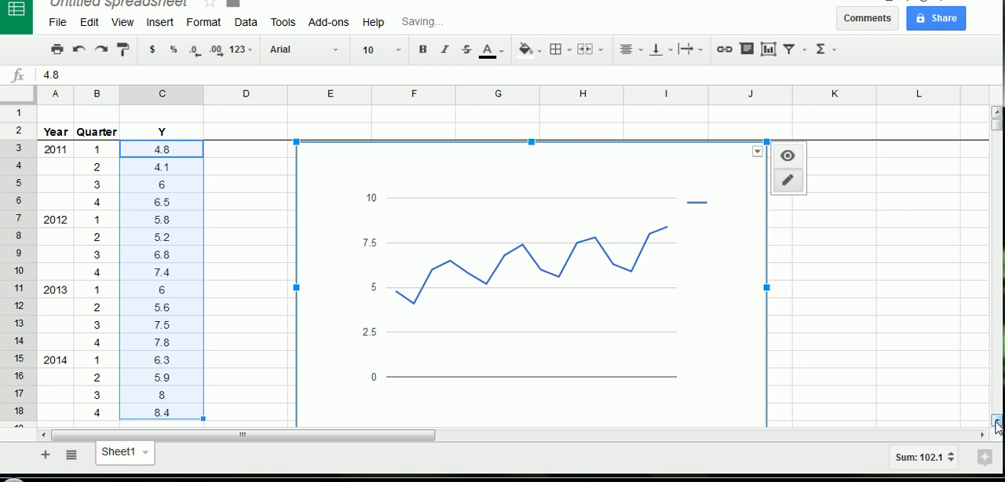
scroll(up, 3)
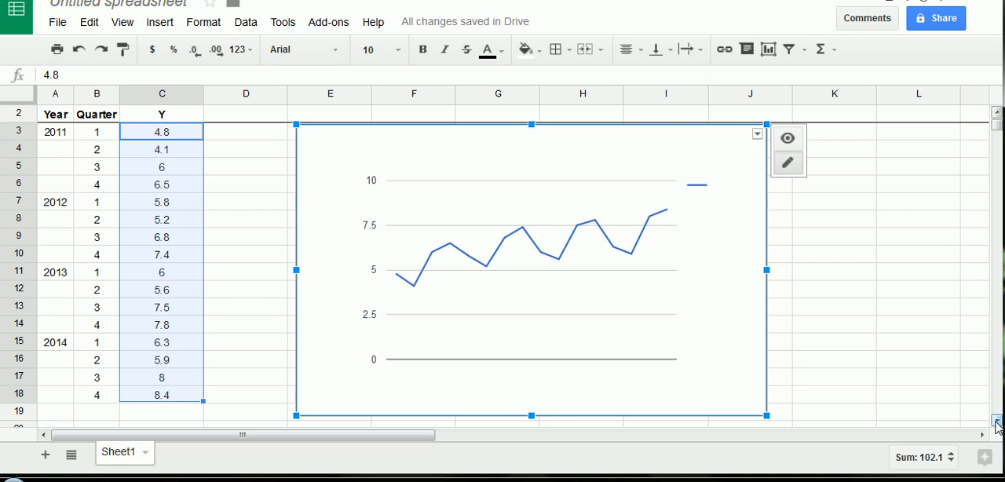
click(997, 38)
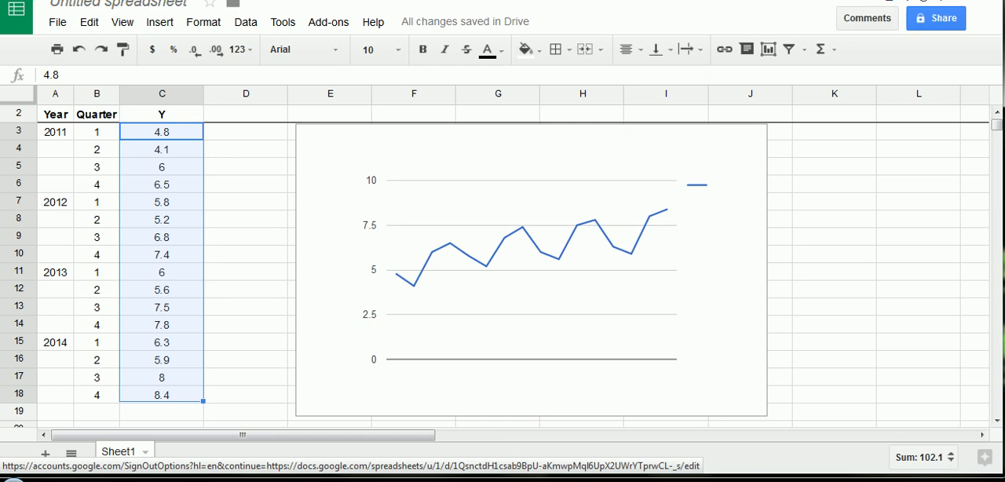
mouse_move(405, 283)
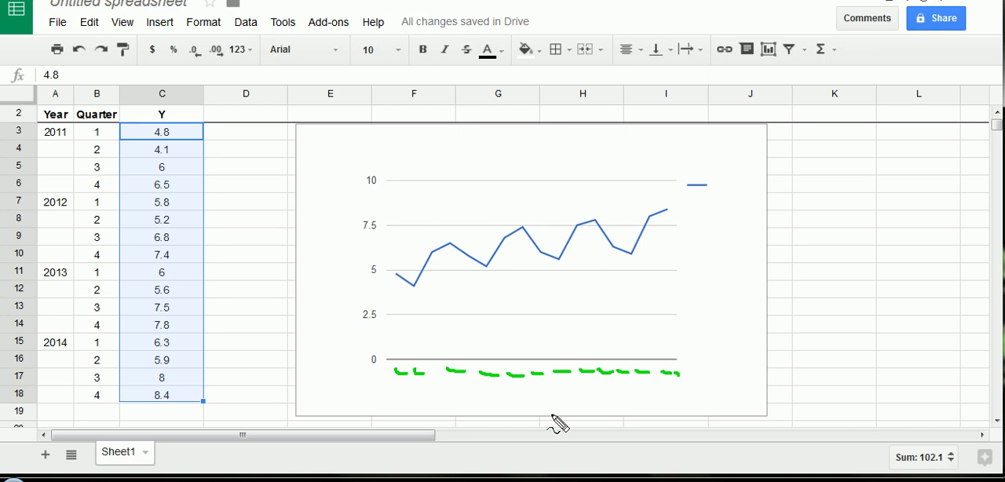
mouse_move(267, 405)
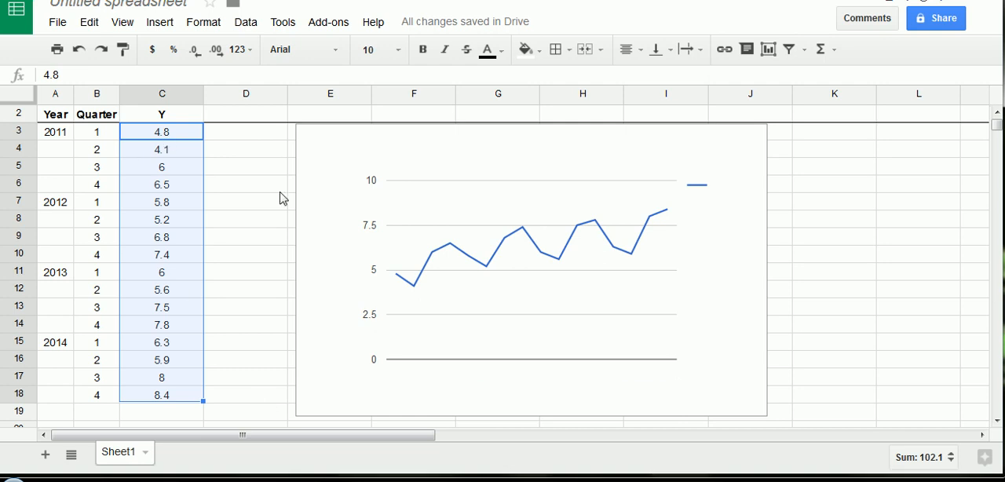
mouse_move(428, 292)
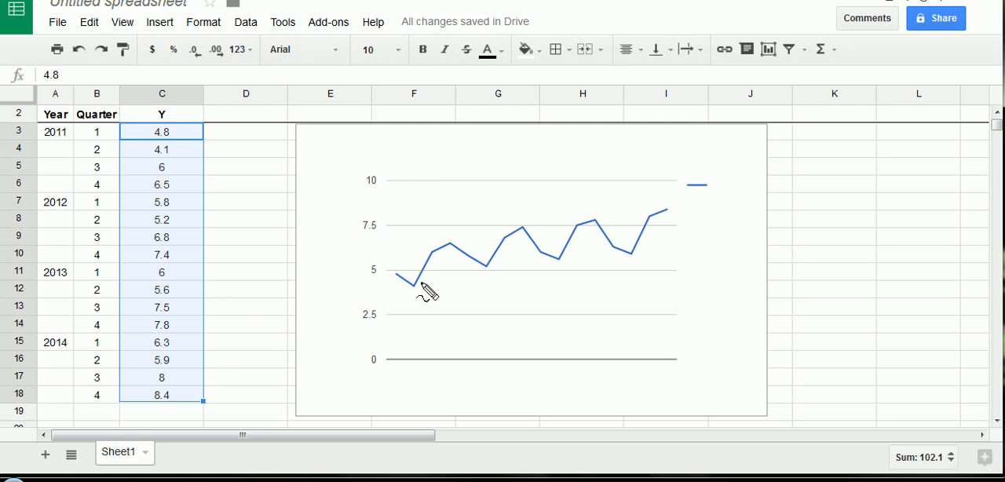
mouse_move(503, 264)
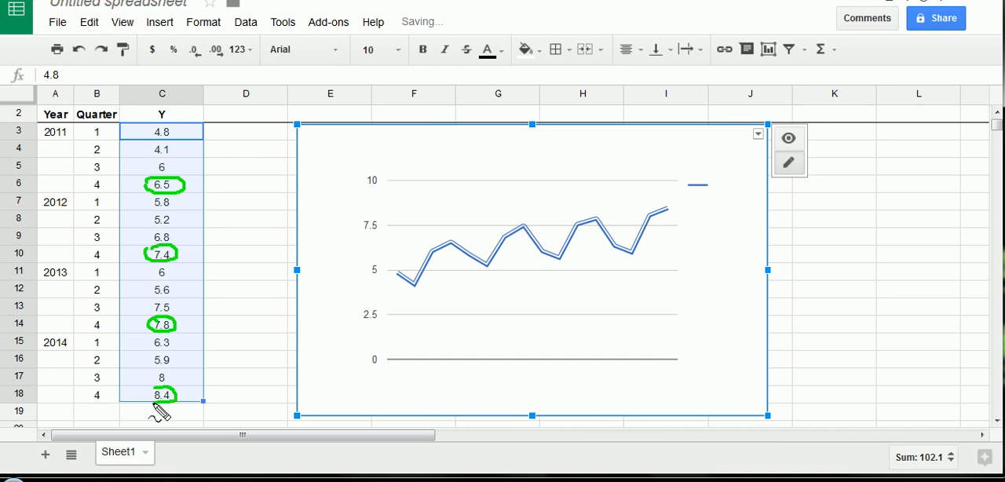
mouse_move(358, 374)
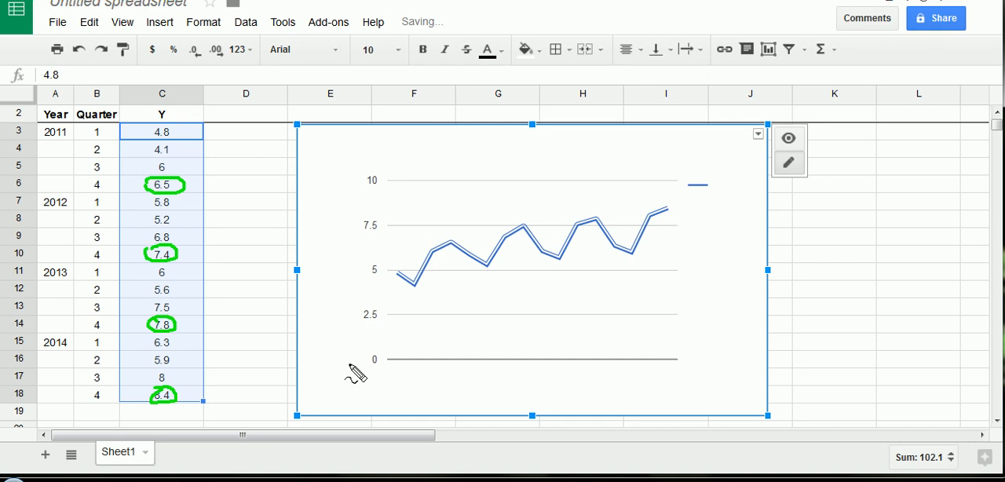
mouse_move(283, 343)
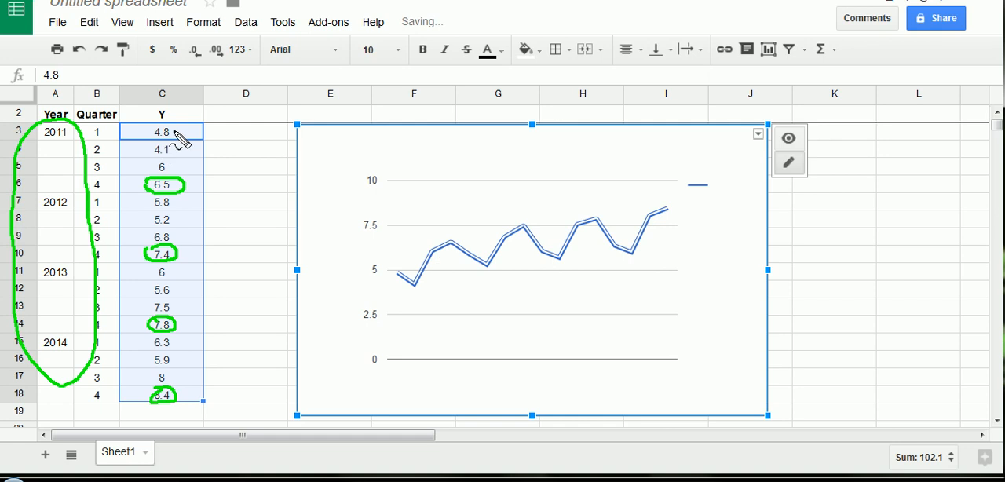
mouse_move(223, 202)
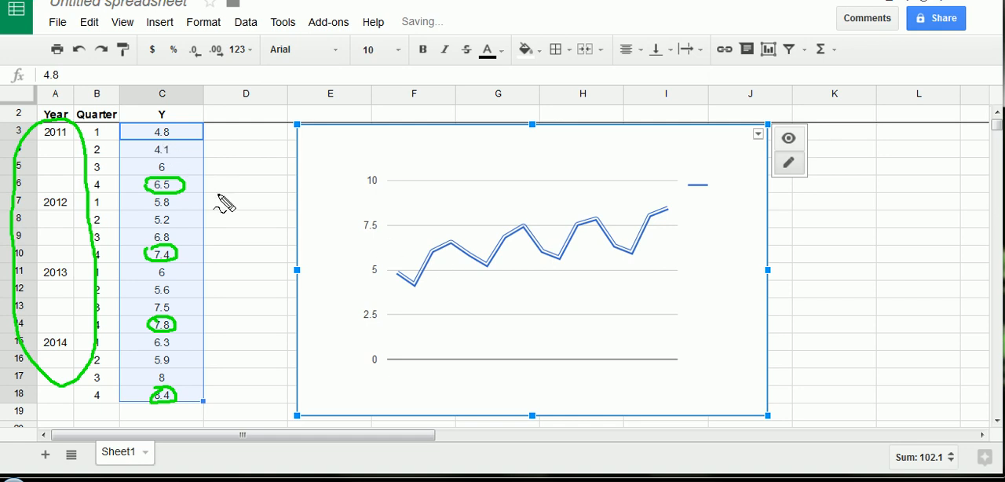
mouse_move(424, 297)
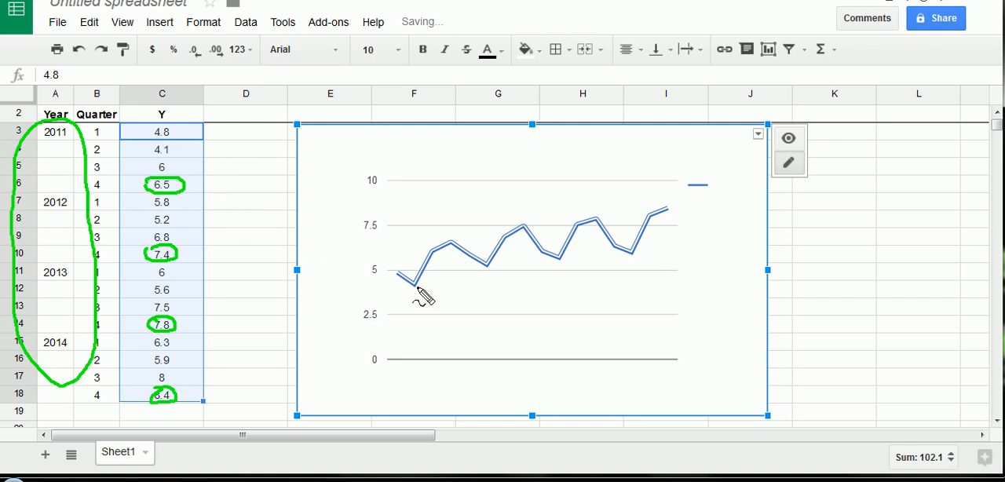
mouse_move(401, 283)
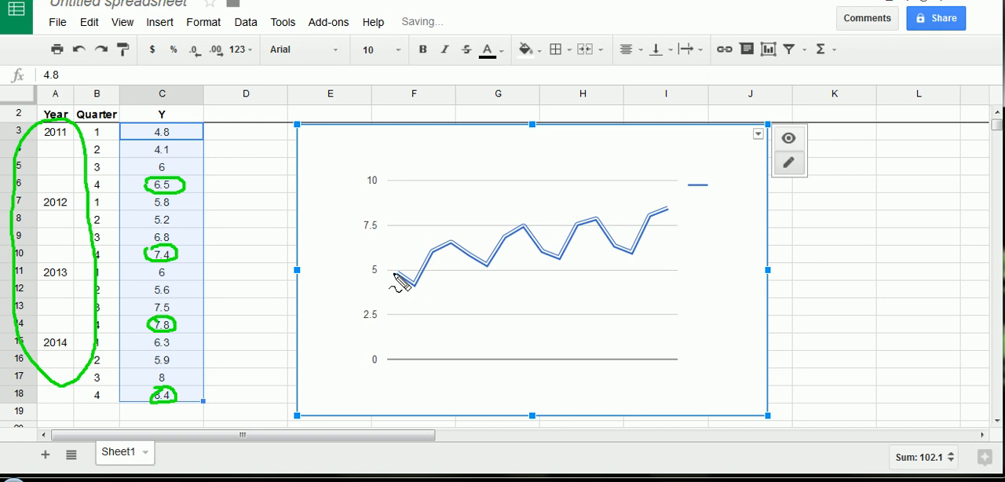
mouse_move(459, 251)
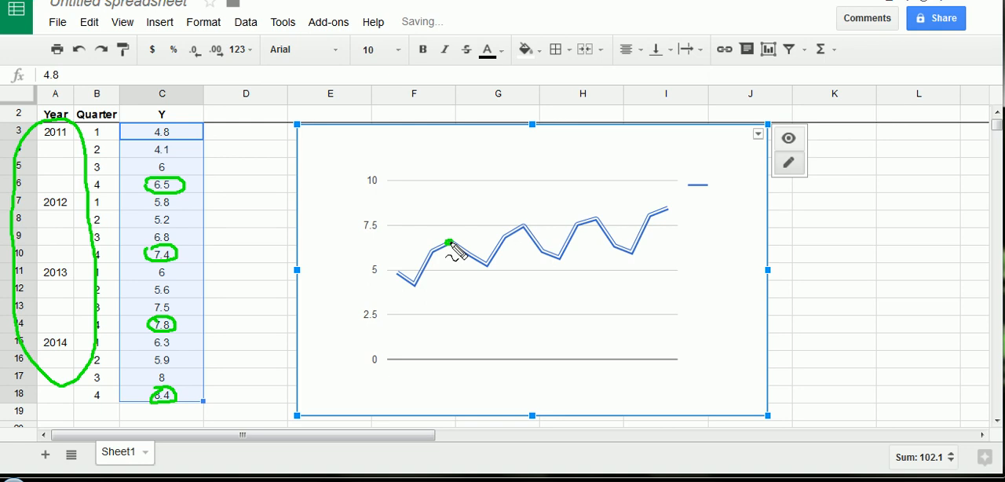
mouse_move(243, 235)
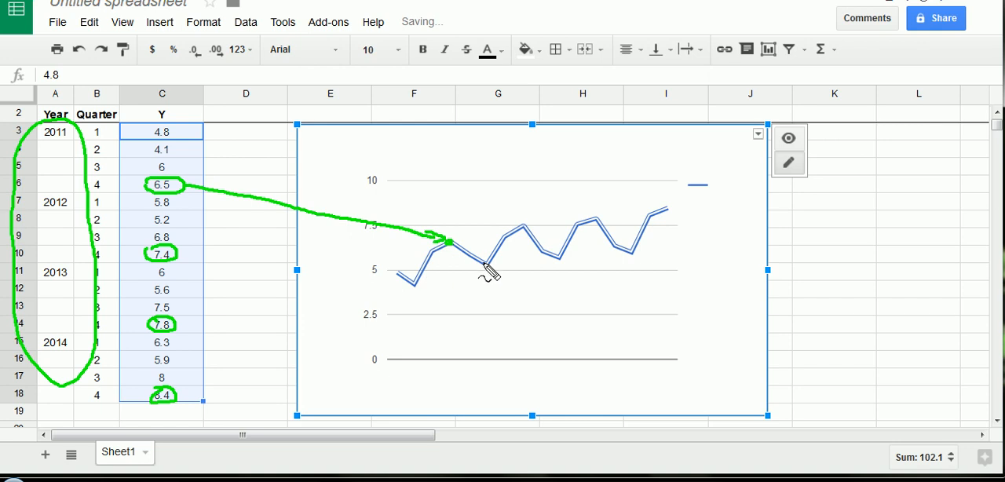
mouse_move(527, 239)
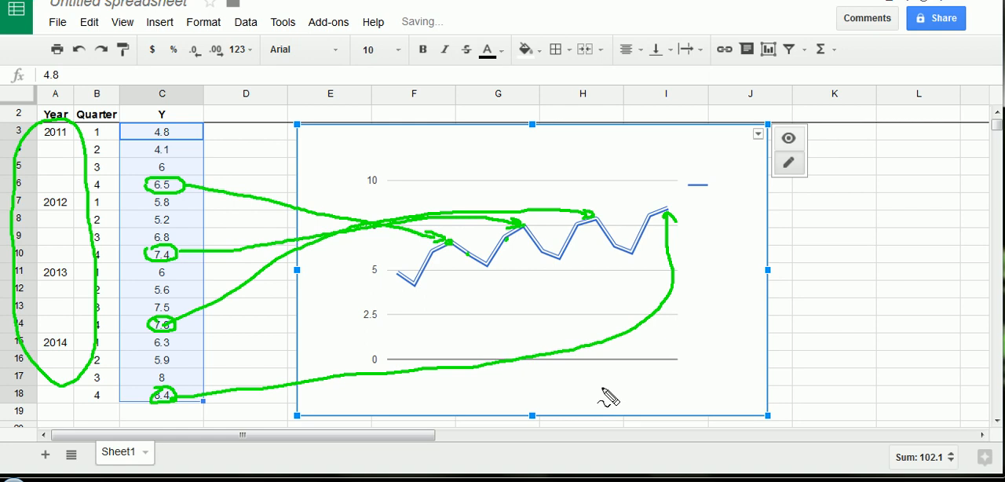
mouse_move(420, 280)
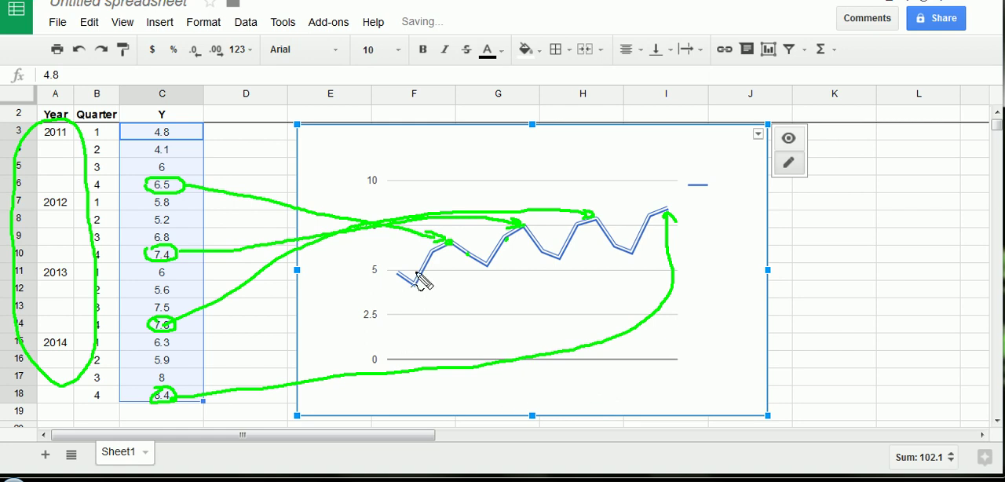
- Sketch a green wave along the chart's seasonal swings
drag(424, 283, 534, 243)
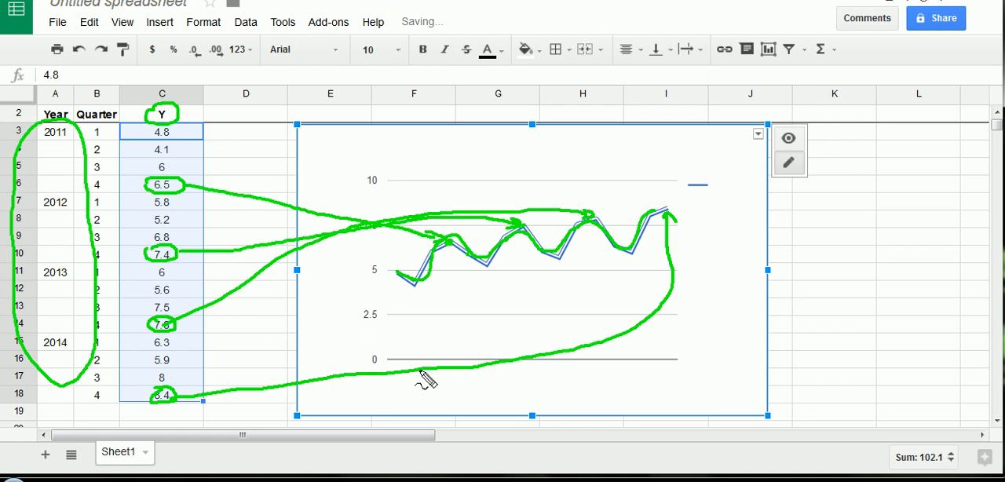
mouse_move(377, 364)
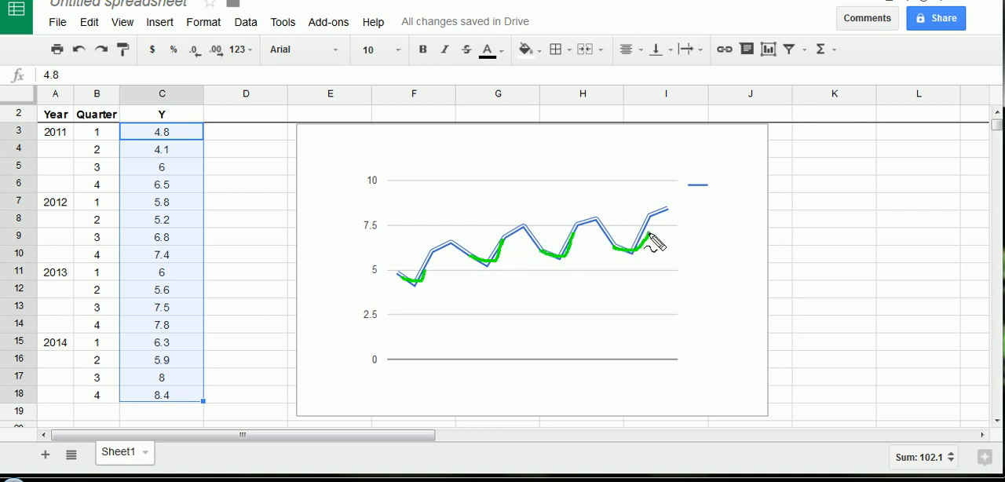
mouse_move(641, 286)
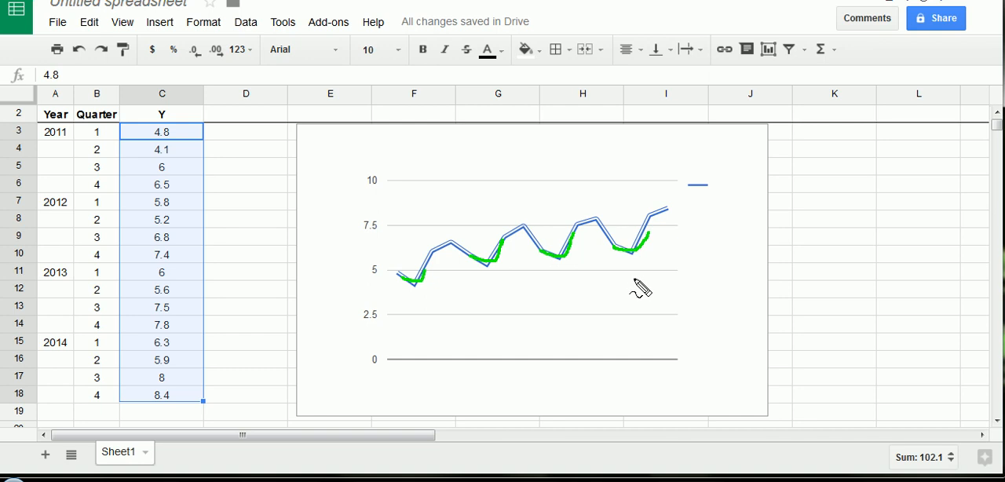
mouse_move(563, 305)
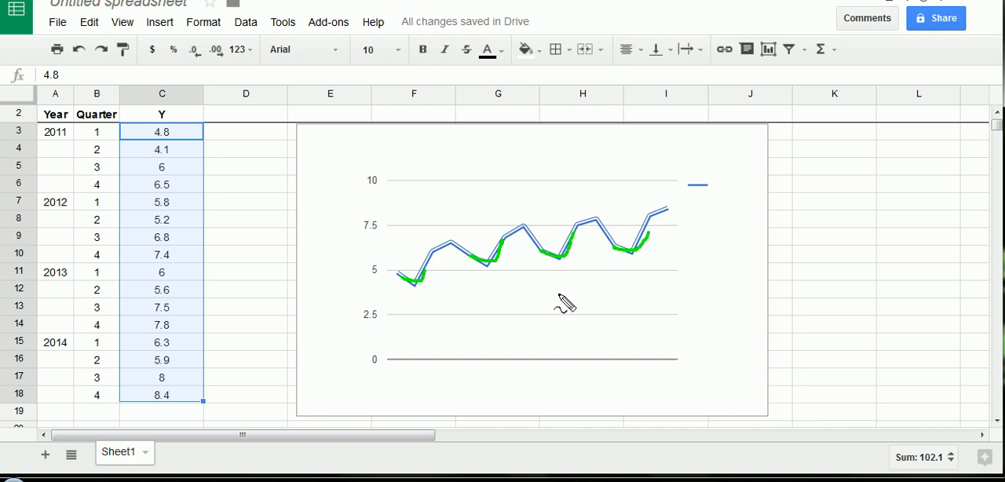
mouse_move(201, 182)
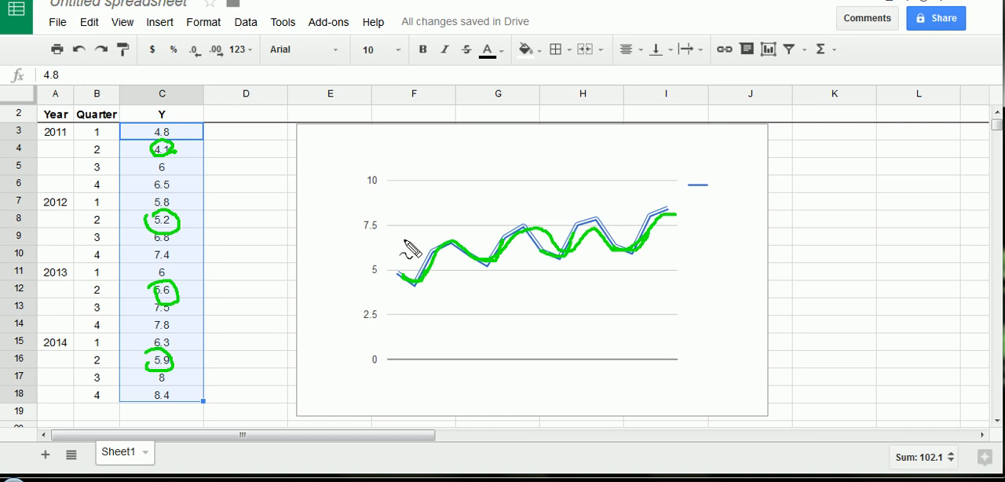
mouse_move(385, 275)
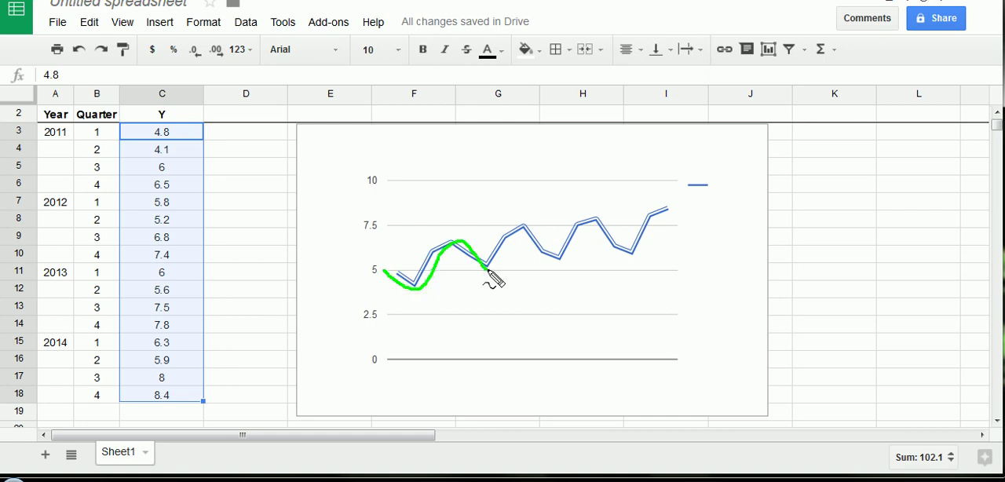
- Sketch a smooth cycle curve over the start of the line chart
drag(487, 279, 672, 238)
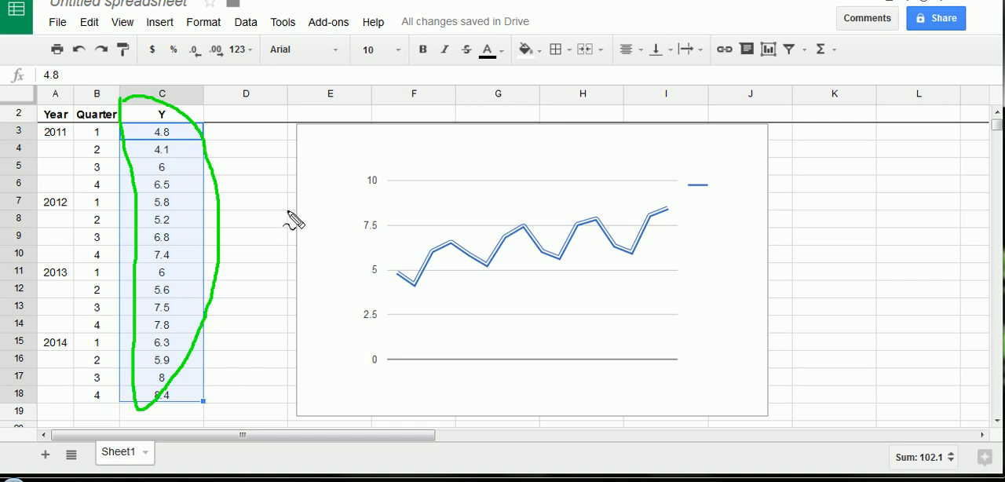
drag(380, 283, 668, 228)
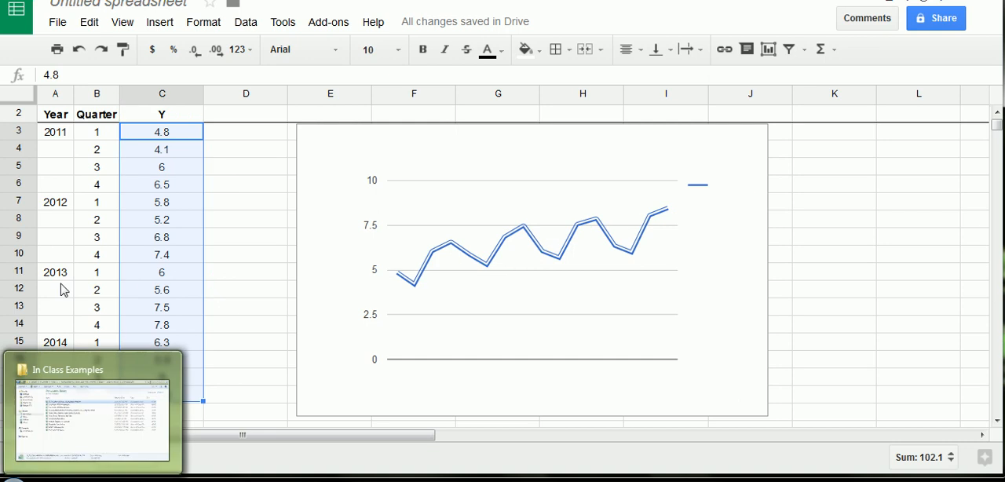
click(245, 218)
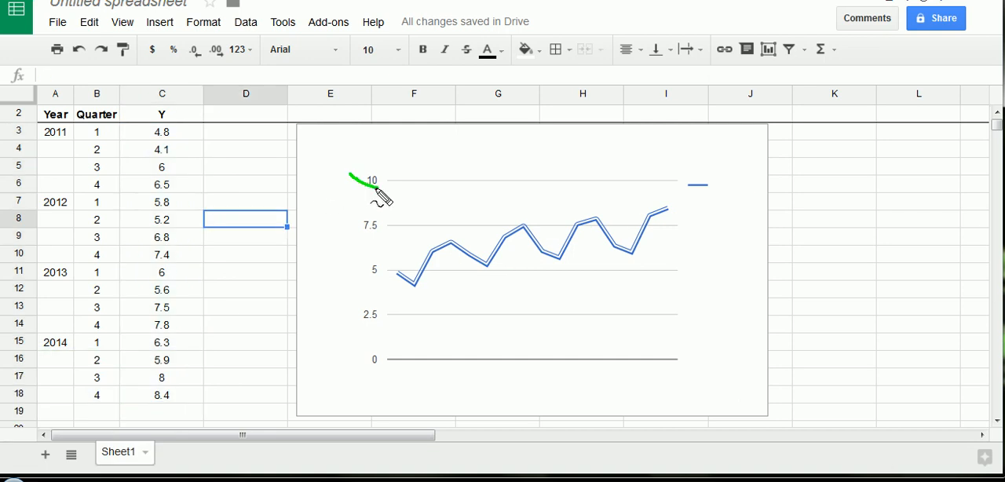
drag(375, 182, 804, 276)
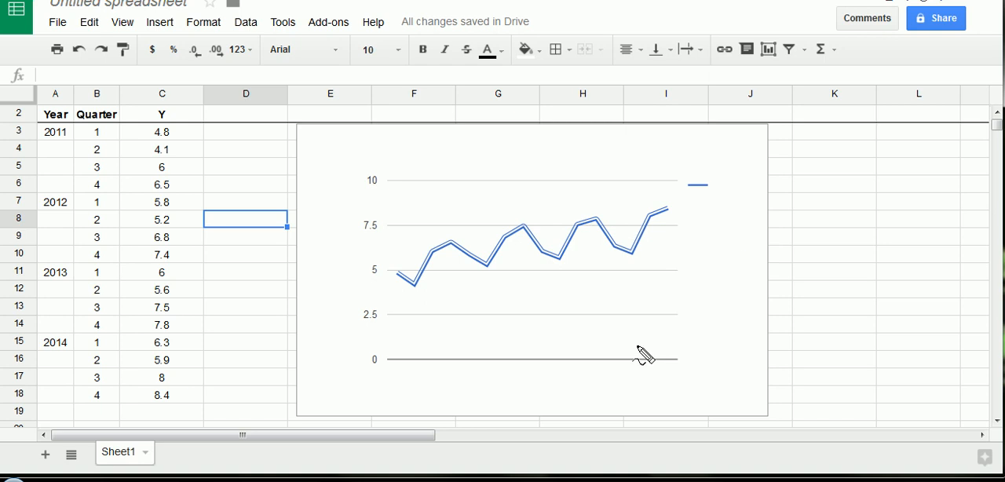
mouse_move(402, 234)
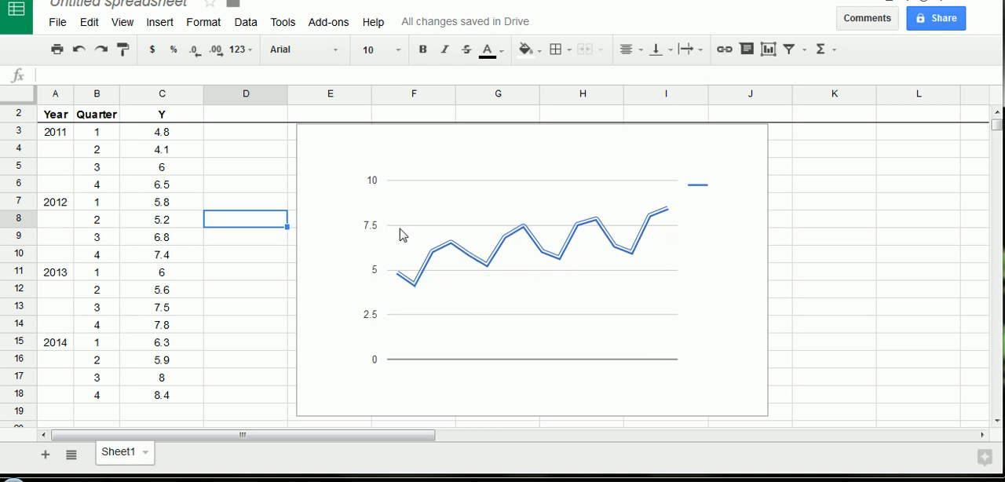
drag(367, 236, 679, 235)
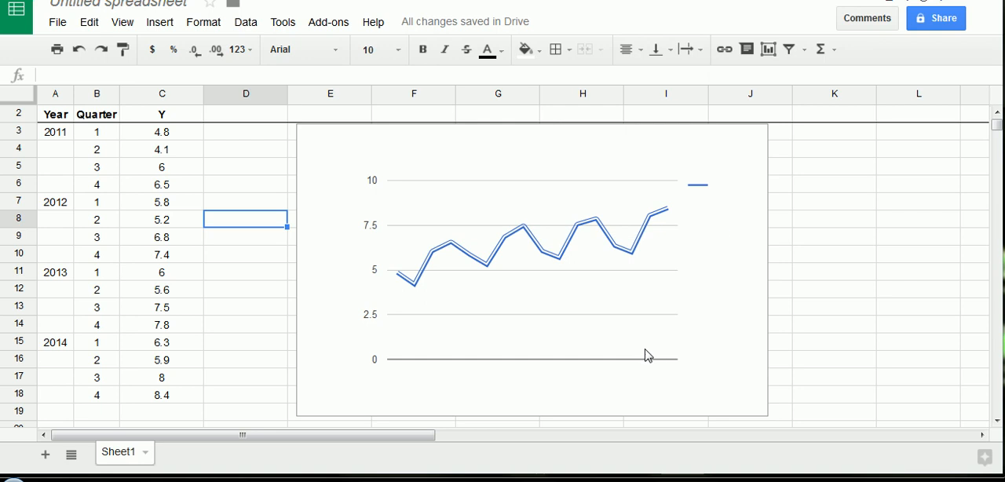
click(531, 269)
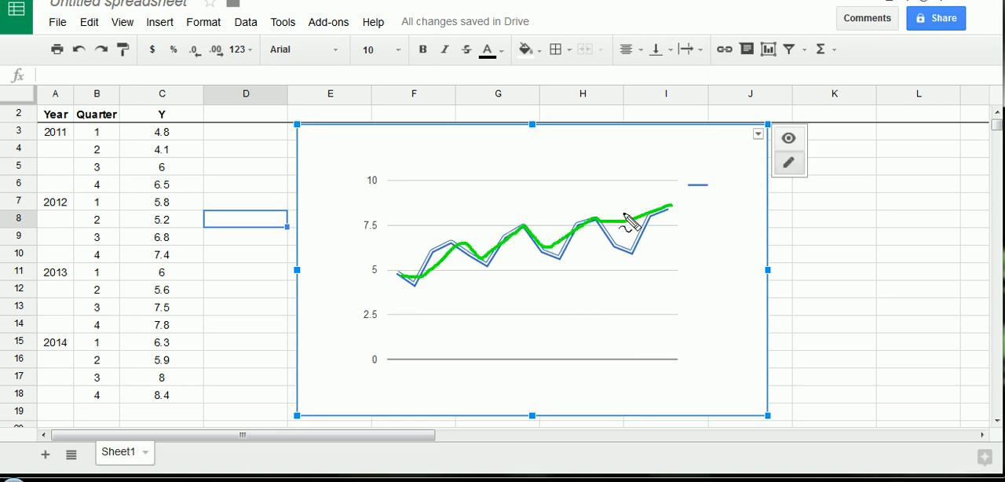
click(328, 402)
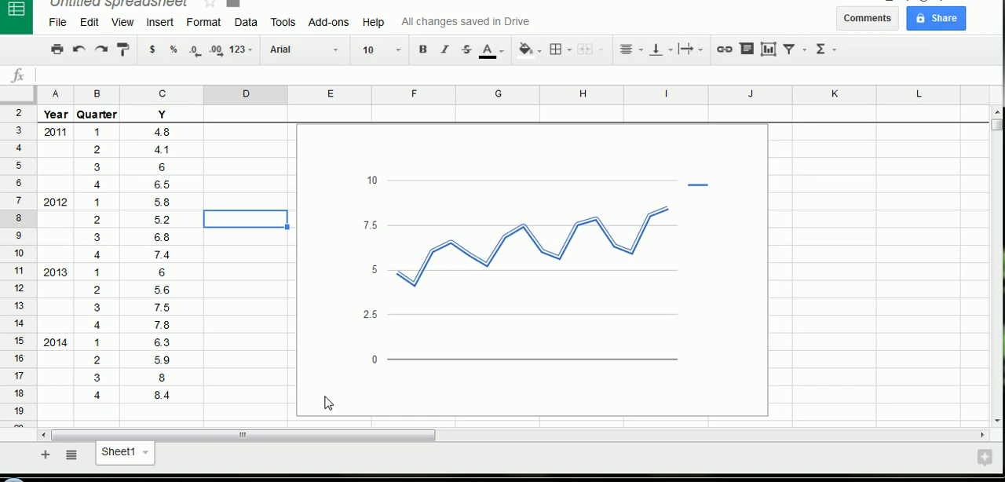
click(606, 165)
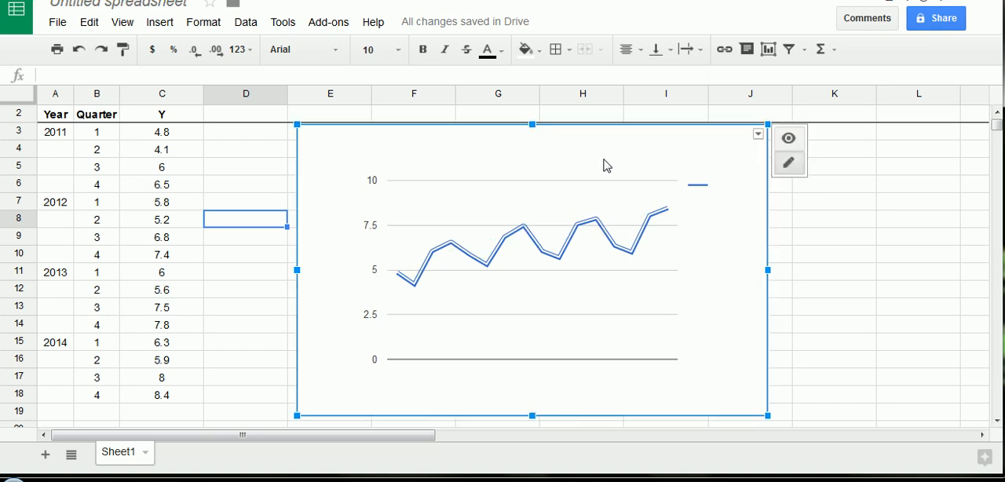
mouse_move(308, 128)
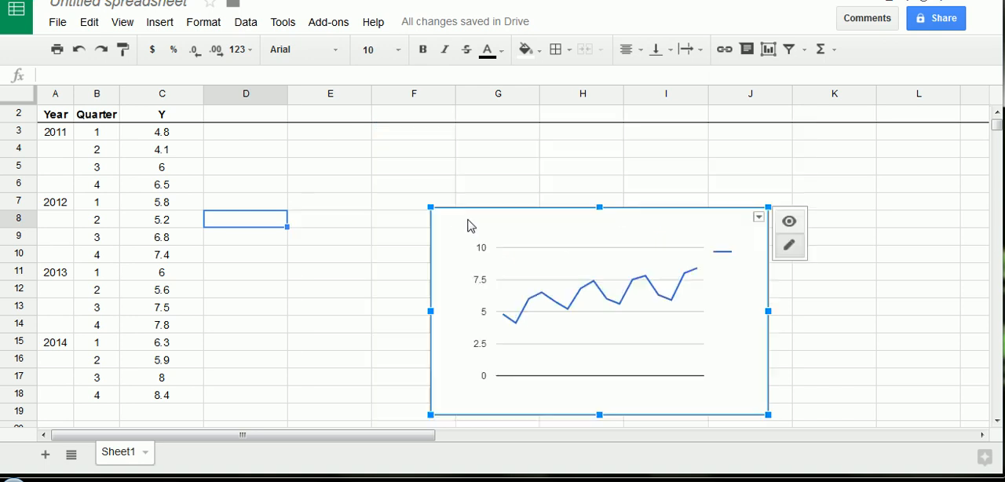
- Move the chart to the lower right of the sheet and deselect it
drag(600, 309, 804, 297)
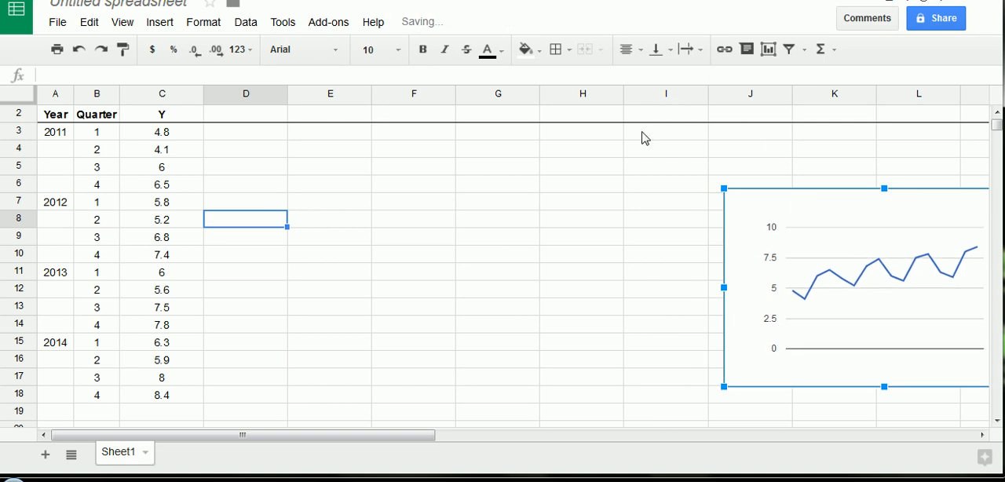
click(414, 185)
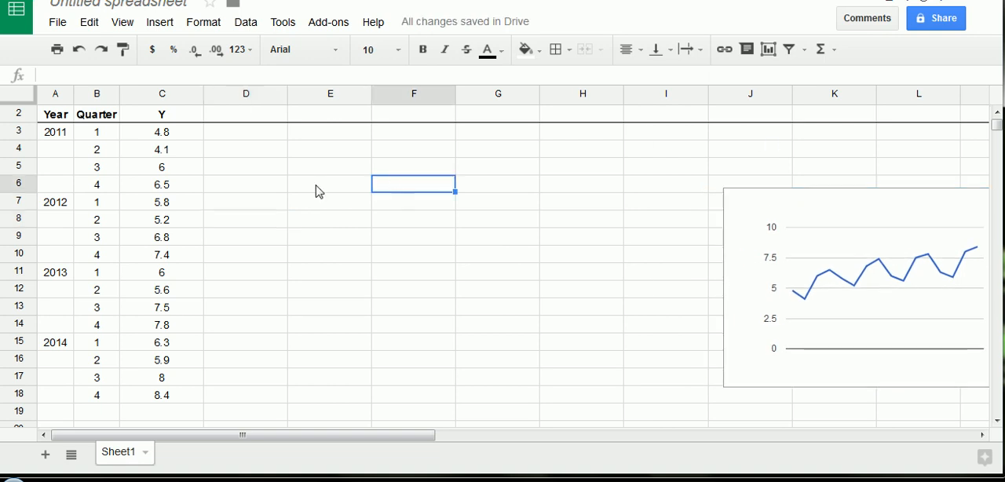
mouse_move(306, 220)
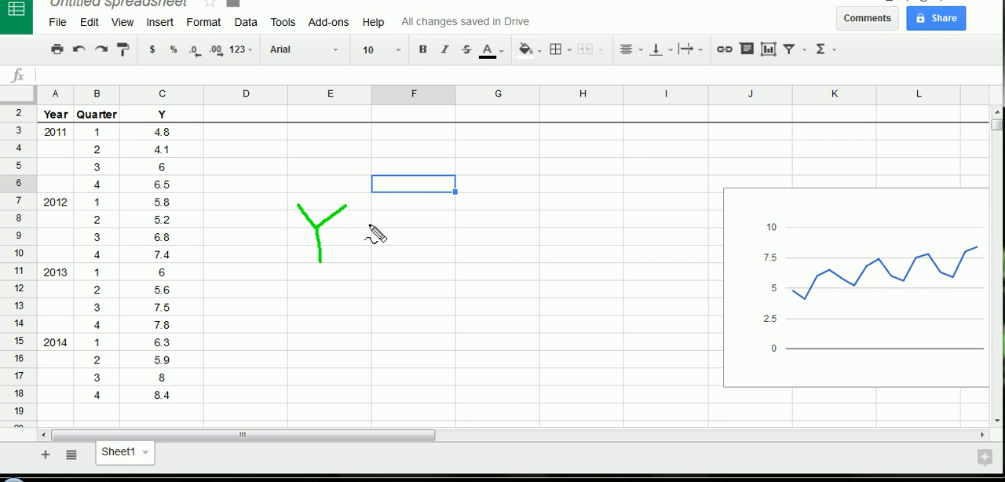
- Handwrite '= S × T × I' after the Y in green beside the table
drag(369, 226, 389, 227)
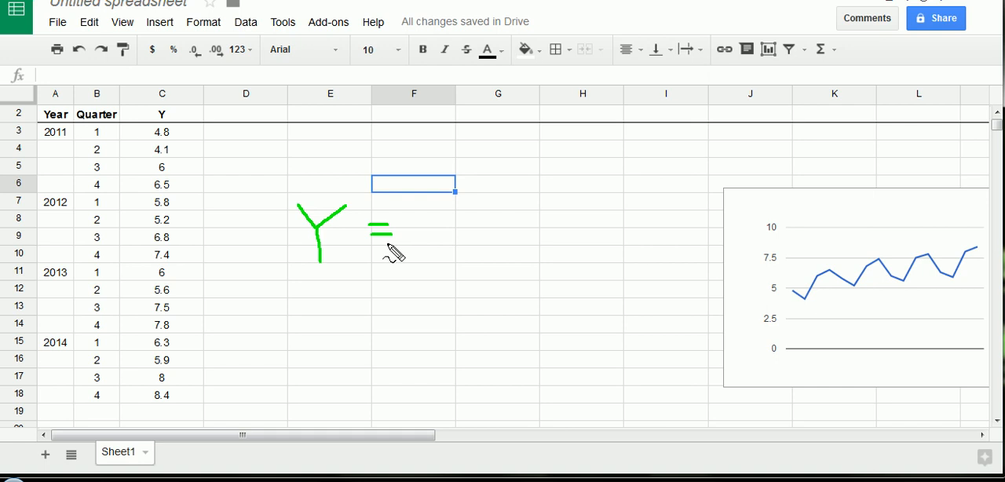
mouse_move(448, 220)
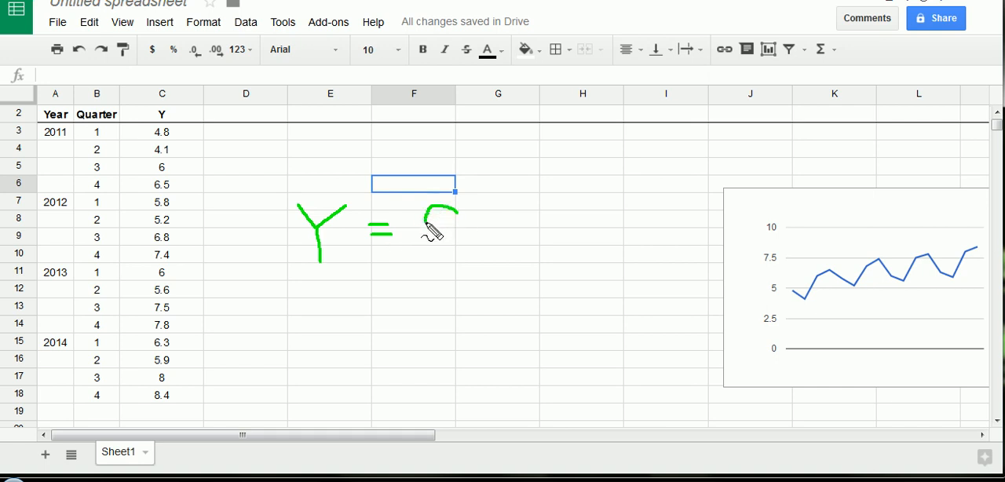
drag(440, 220, 448, 270)
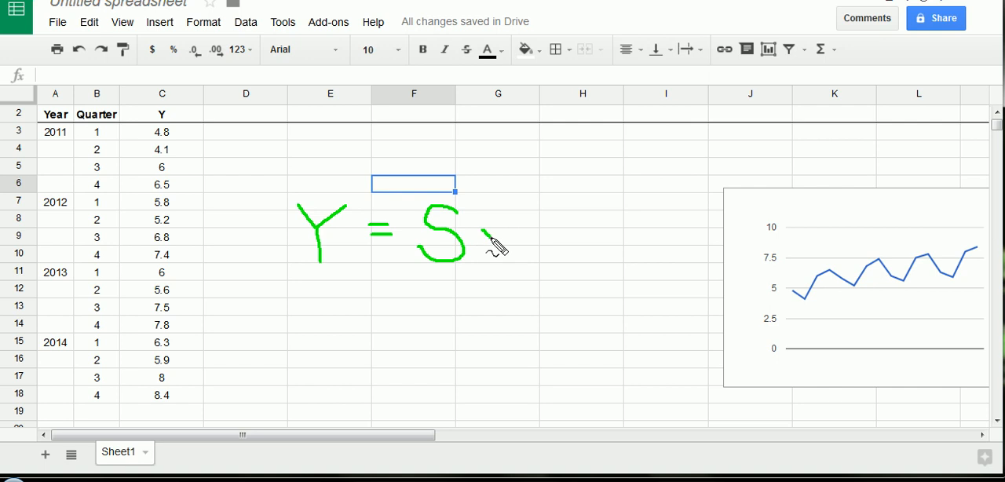
drag(484, 228, 494, 239)
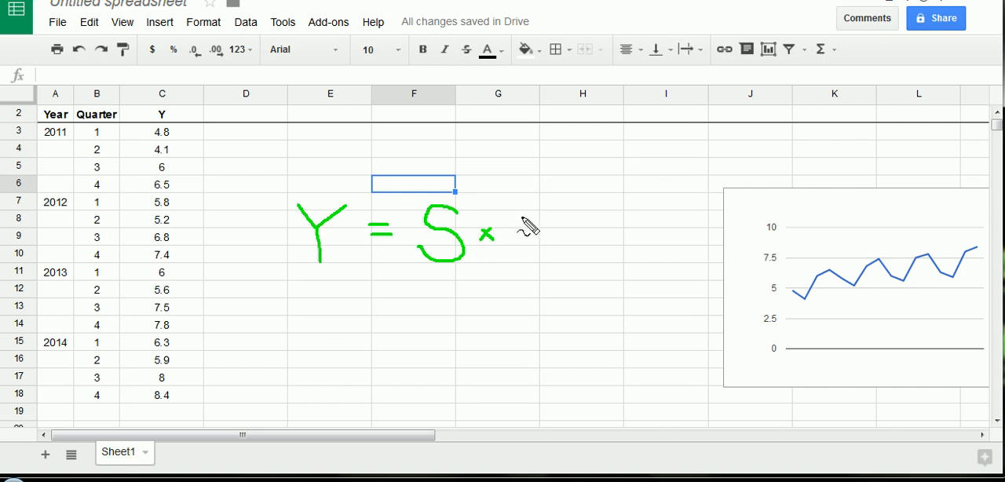
drag(519, 208, 519, 267)
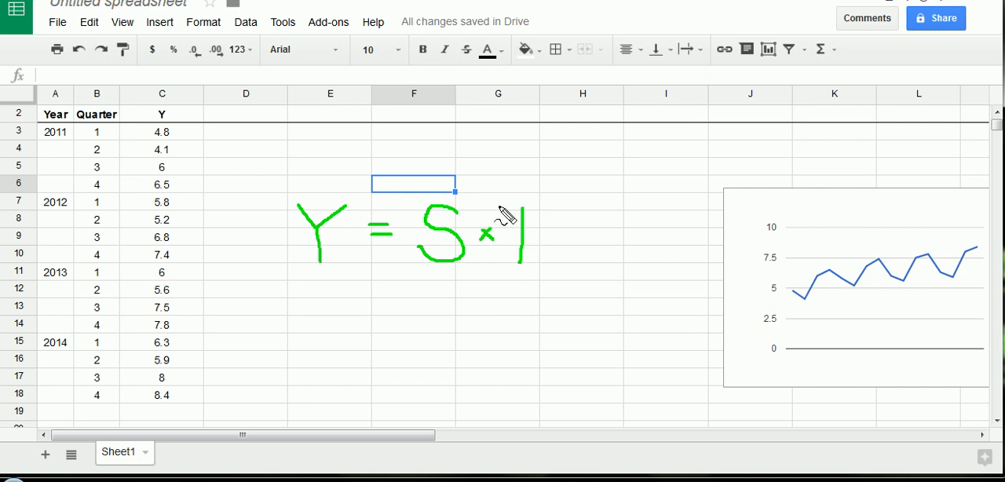
drag(503, 204, 547, 204)
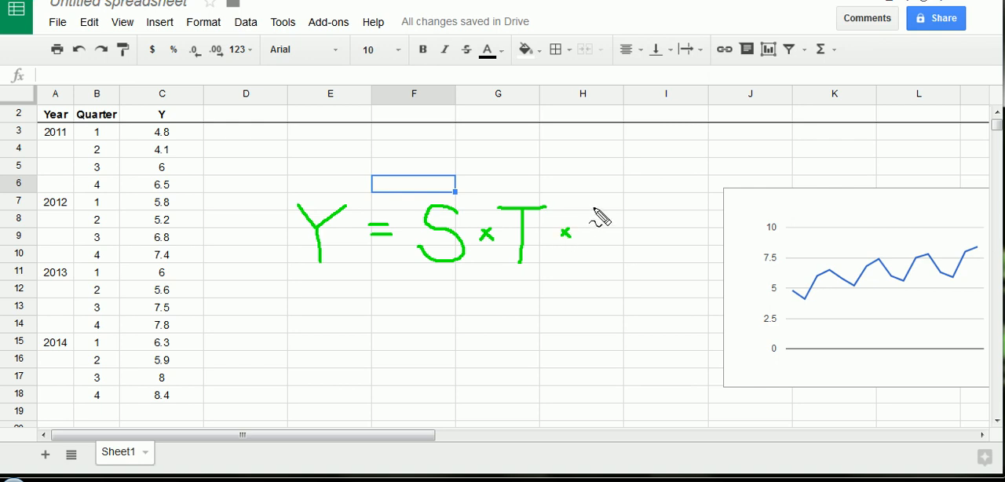
drag(597, 207, 616, 270)
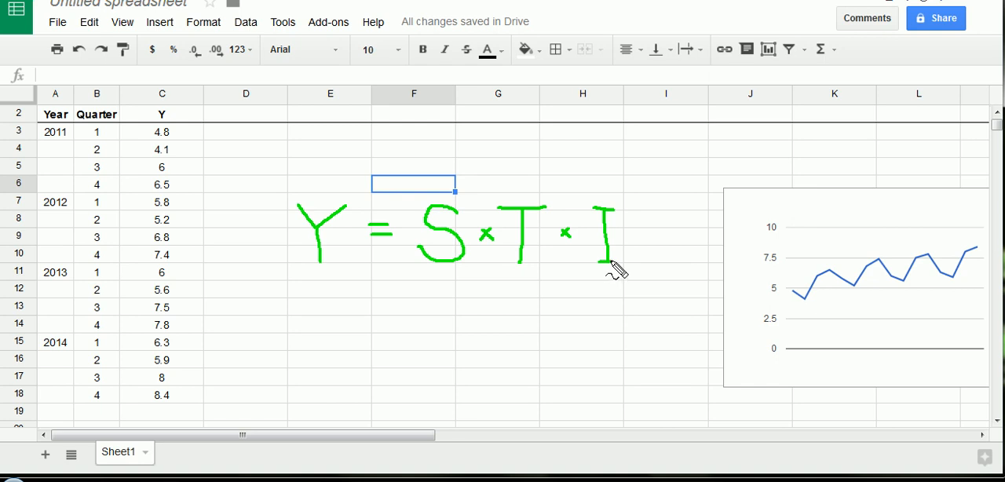
mouse_move(600, 259)
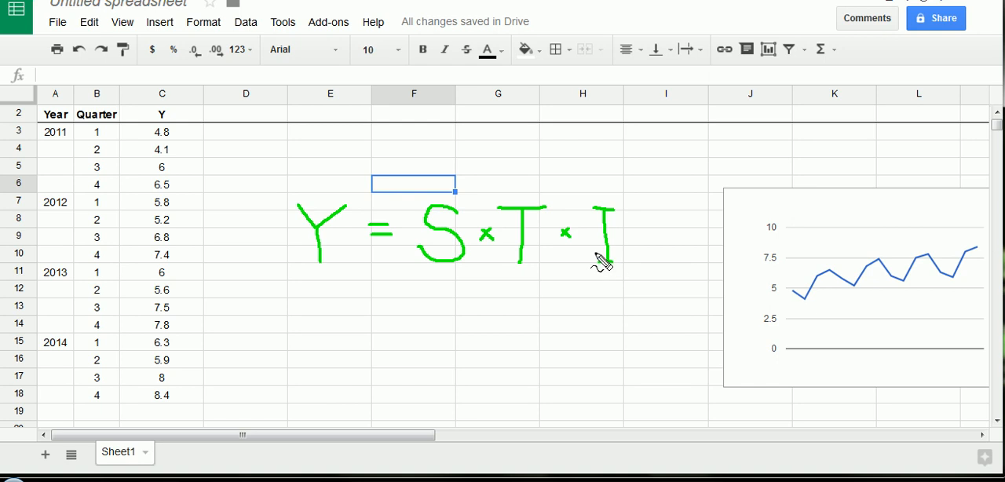
mouse_move(598, 261)
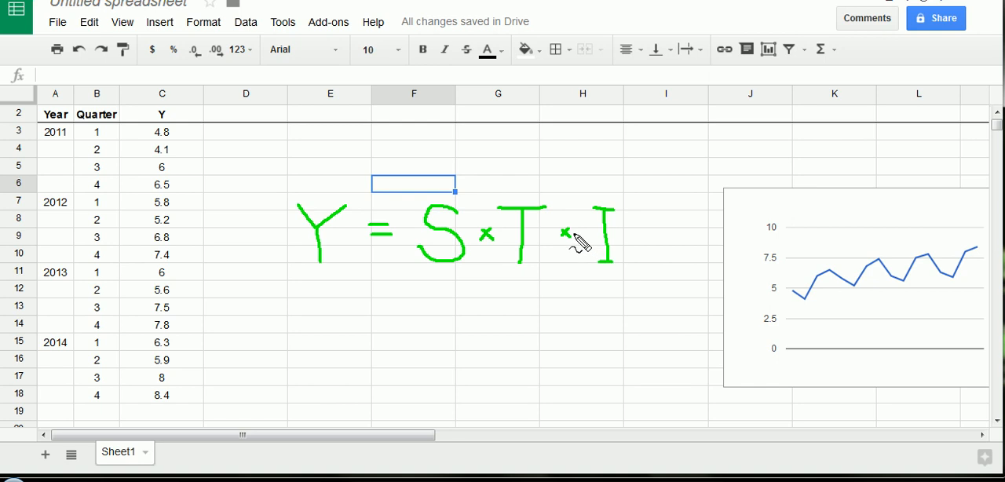
mouse_move(578, 242)
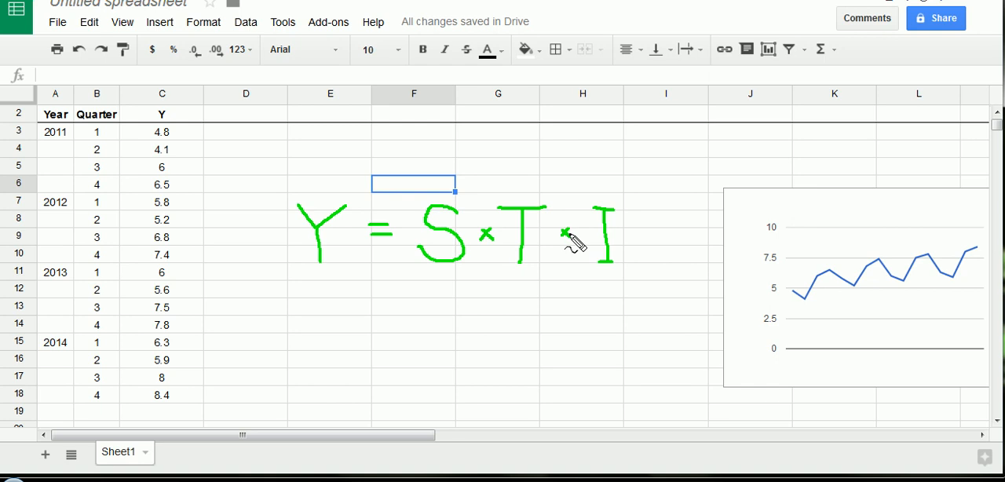
mouse_move(471, 79)
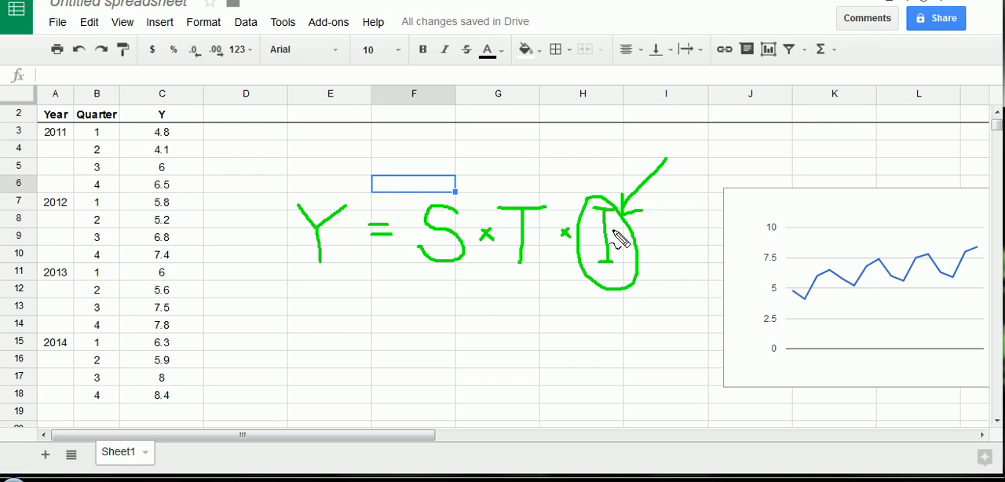
mouse_move(542, 243)
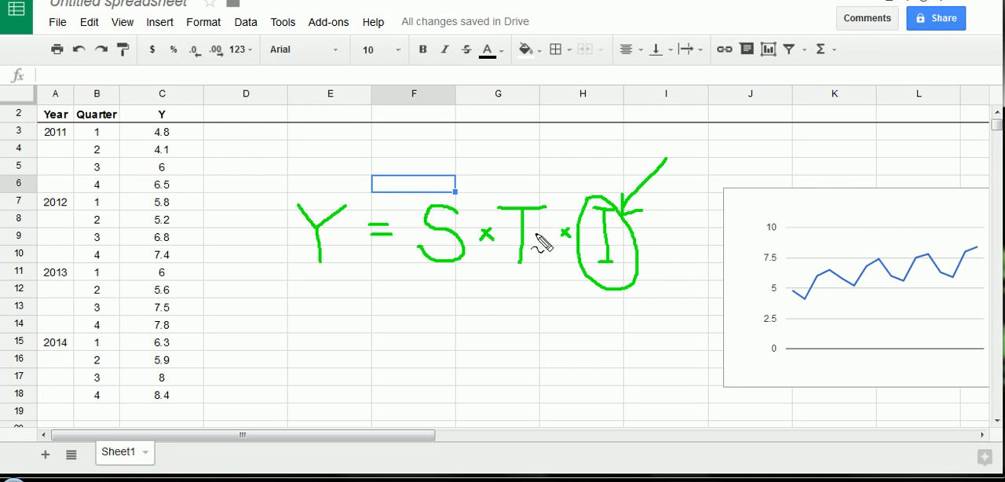
mouse_move(594, 212)
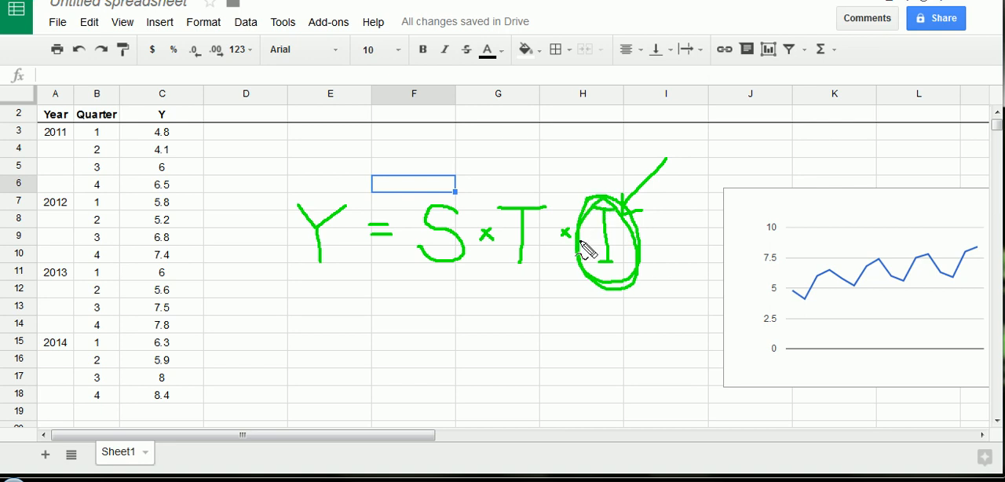
mouse_move(584, 251)
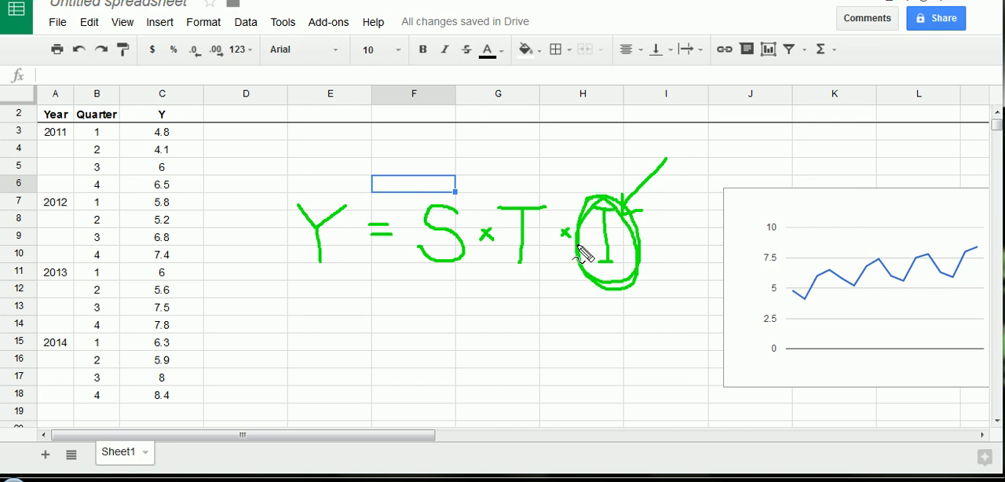
mouse_move(581, 259)
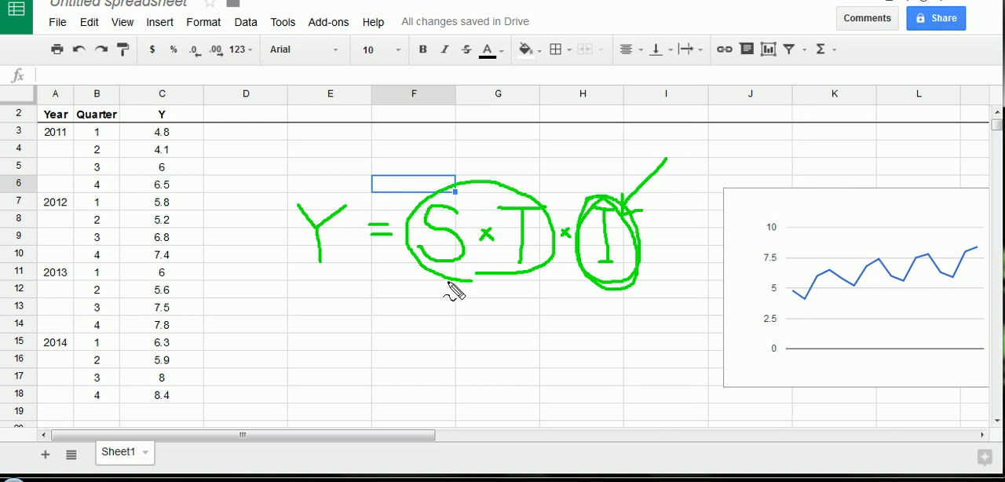
mouse_move(264, 230)
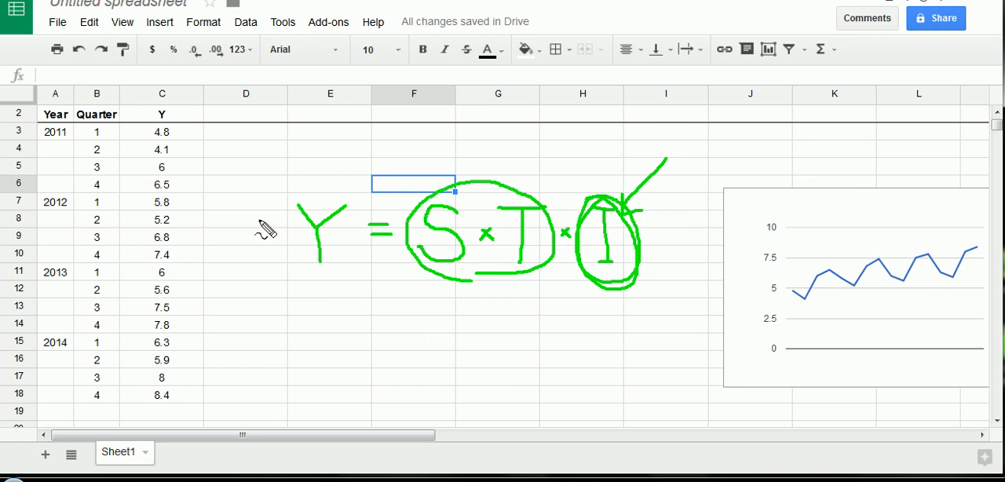
- Bracket S, T and I and extend the formula with '× C'
drag(250, 289, 652, 340)
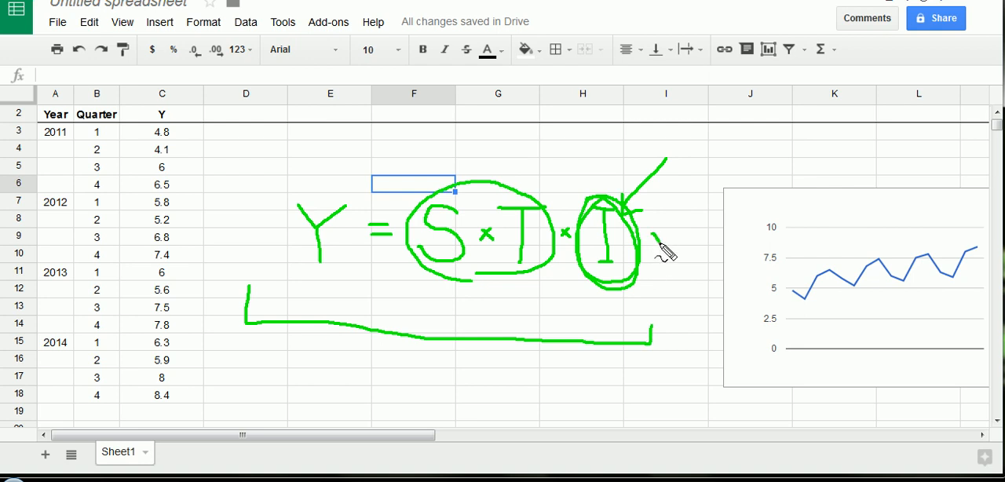
drag(663, 248, 656, 237)
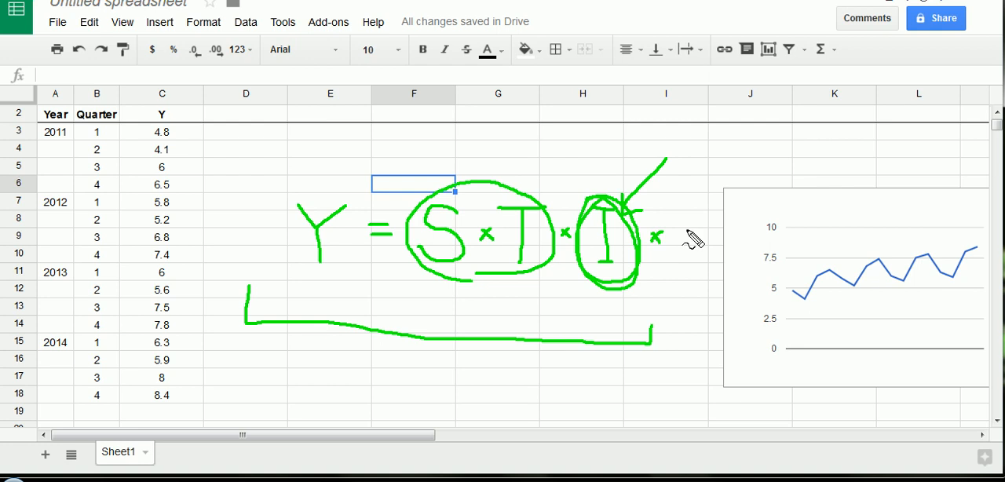
drag(710, 207, 695, 267)
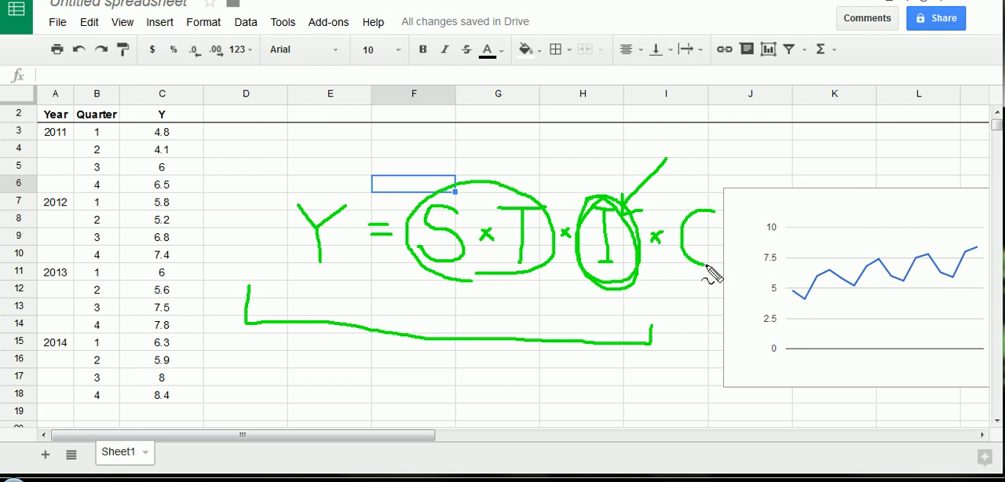
mouse_move(672, 321)
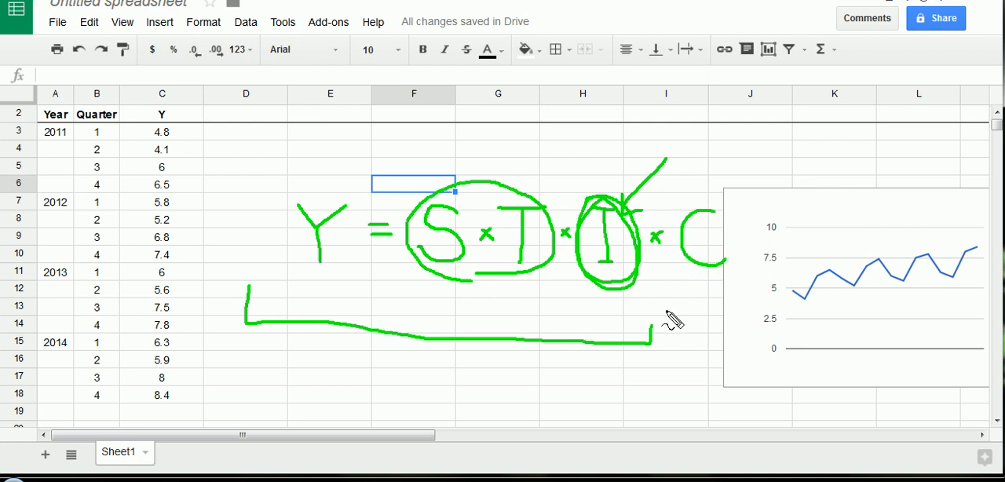
mouse_move(742, 154)
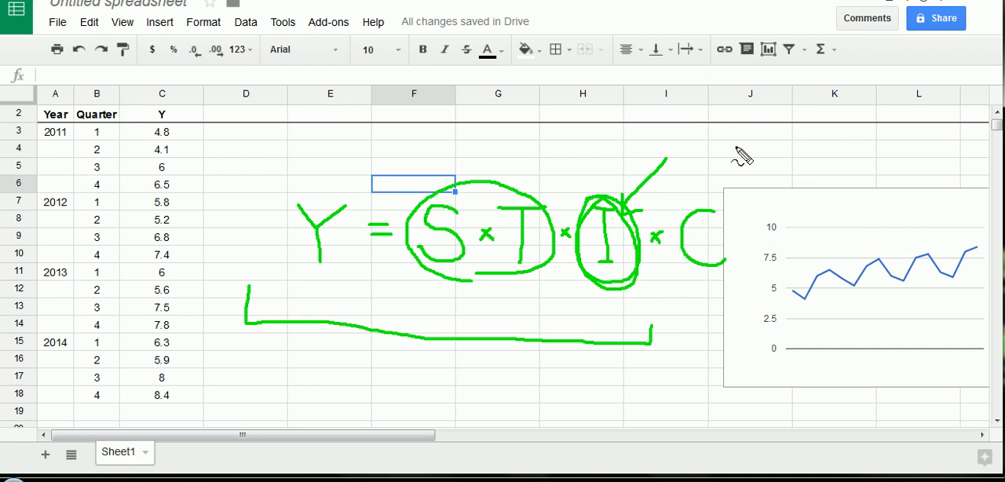
- Draw an arrow down at the C and sketch cycle curves beside the equation
drag(735, 141, 720, 197)
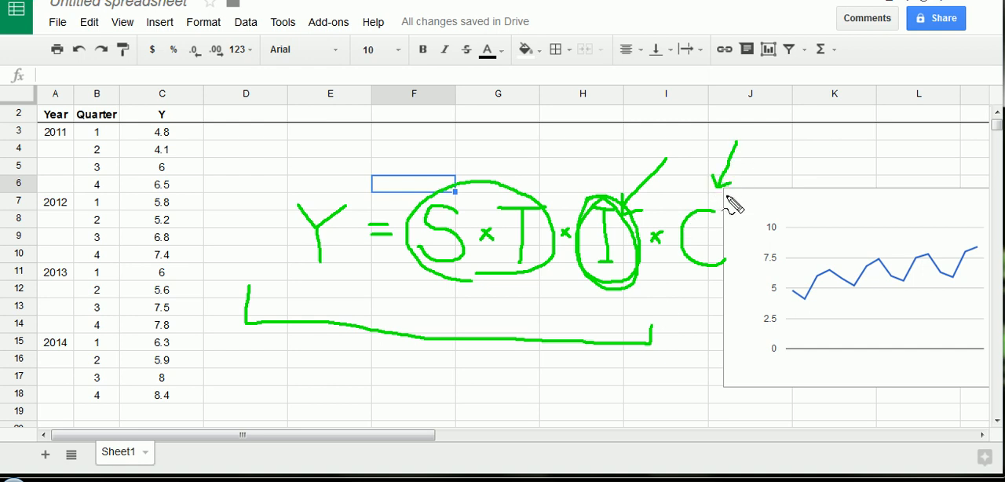
mouse_move(719, 217)
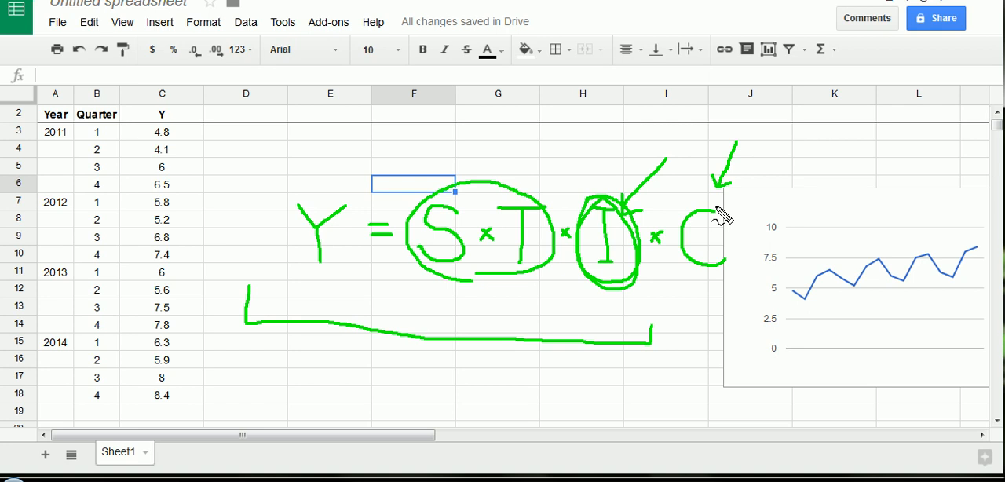
drag(212, 396, 306, 385)
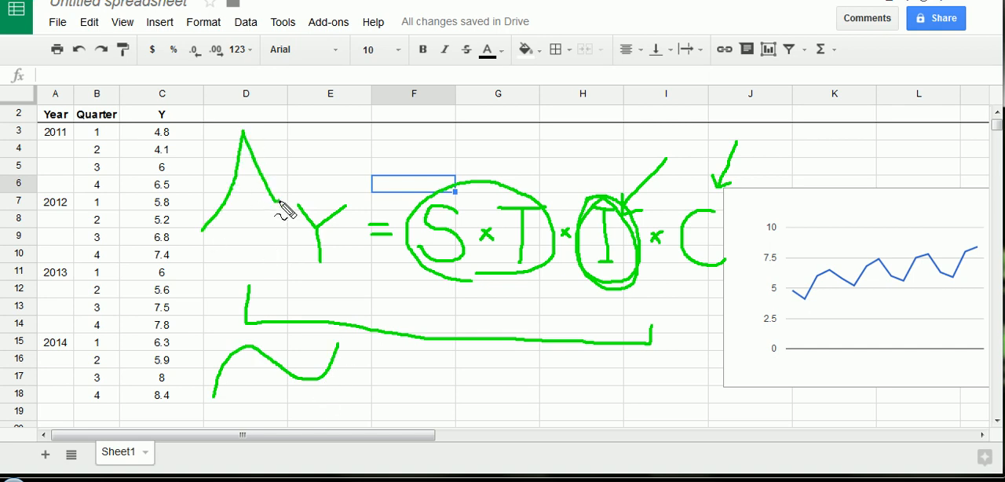
- Circle the hand-drawn cycle sketches in green
drag(280, 204, 346, 173)
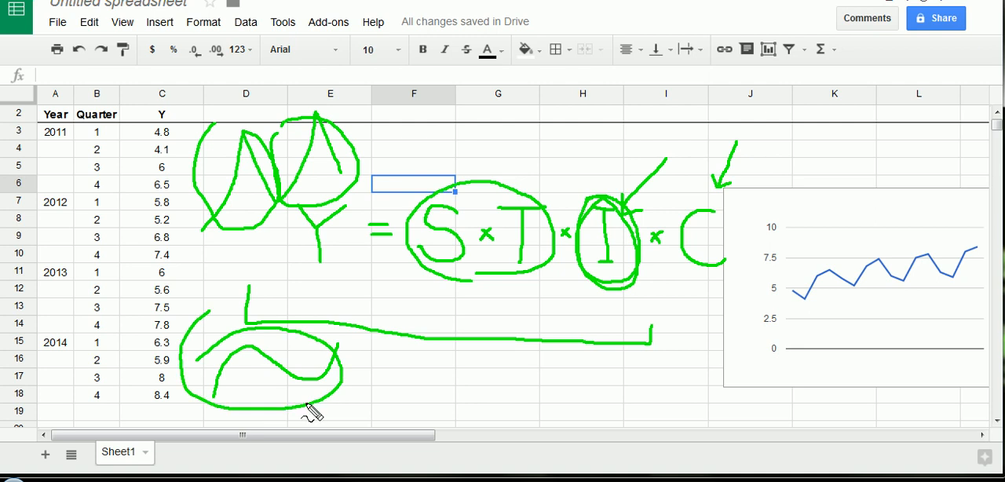
mouse_move(295, 218)
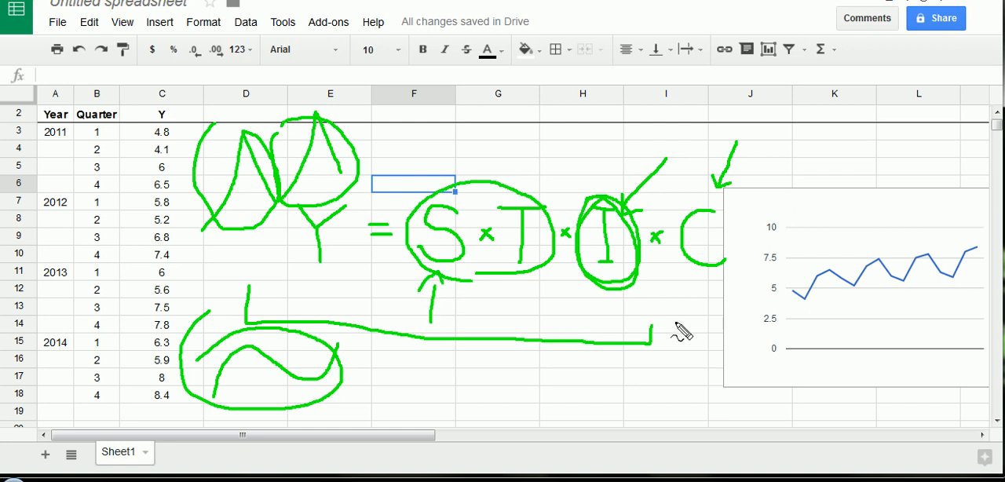
mouse_move(252, 284)
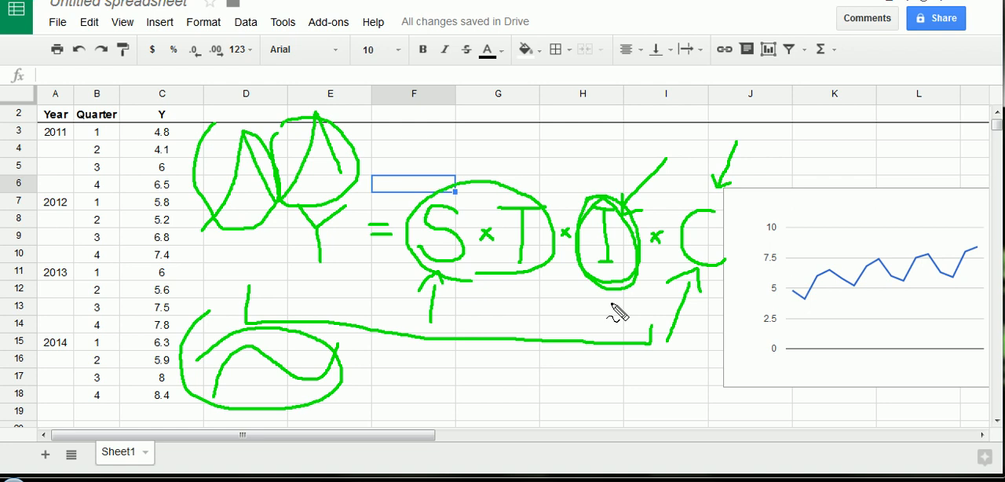
mouse_move(201, 380)
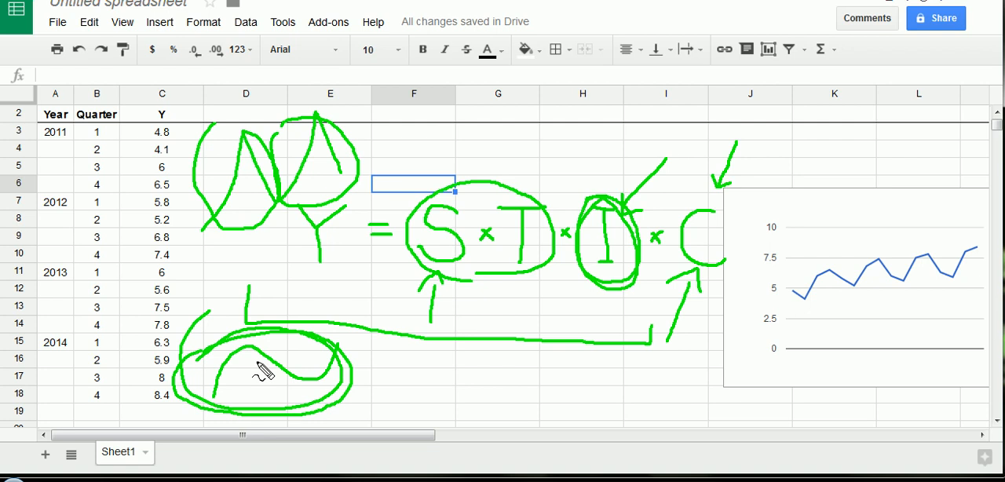
mouse_move(253, 371)
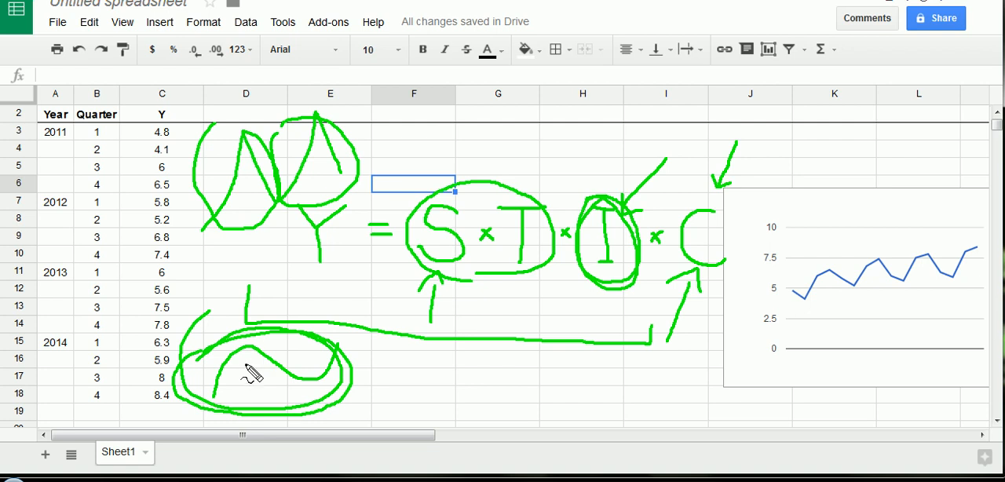
- Draw an upward arrow inside the circled wave sketch
drag(251, 374, 322, 417)
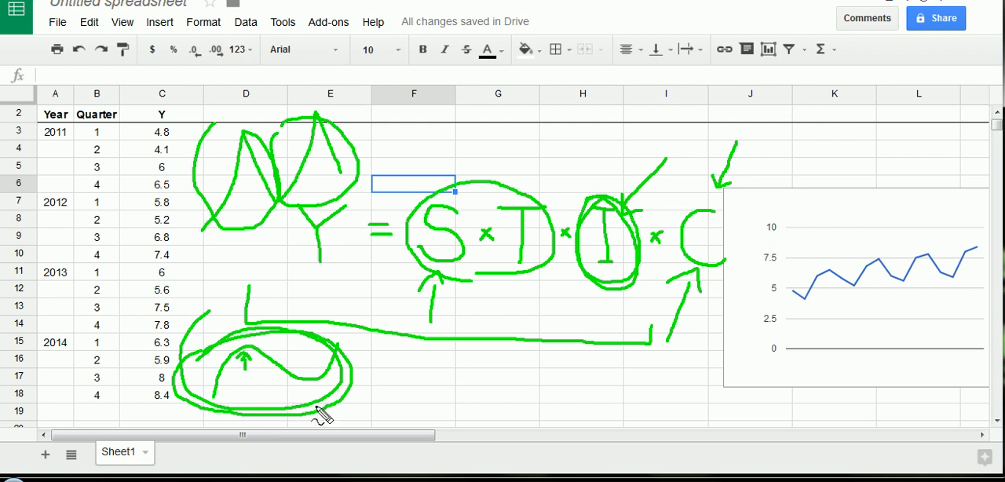
mouse_move(322, 396)
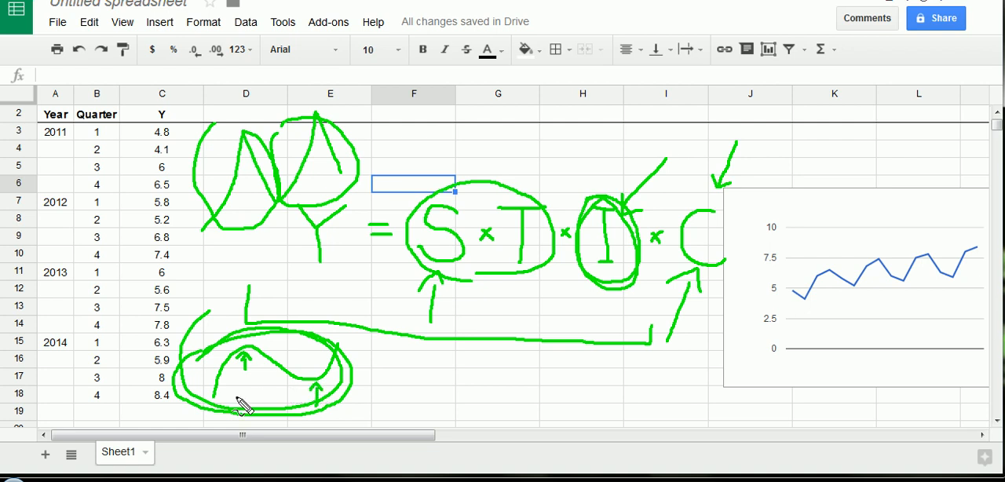
mouse_move(220, 371)
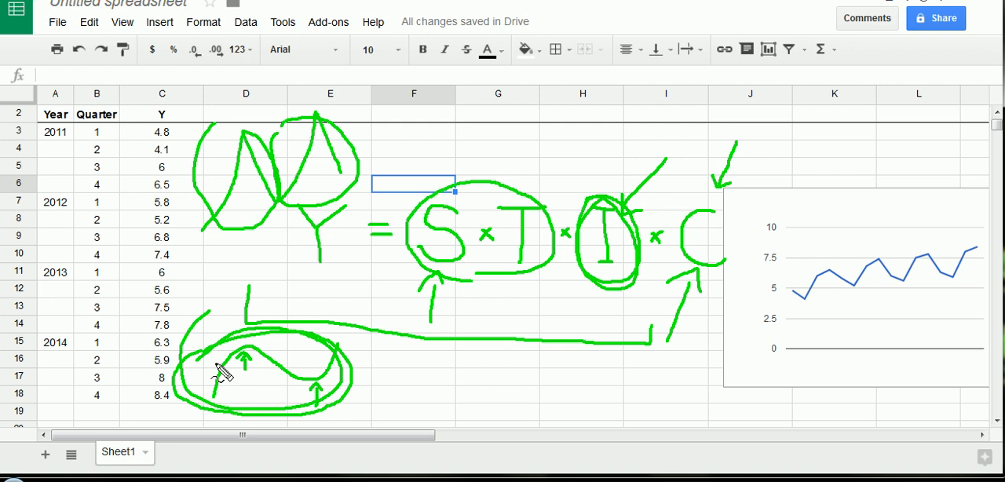
mouse_move(244, 369)
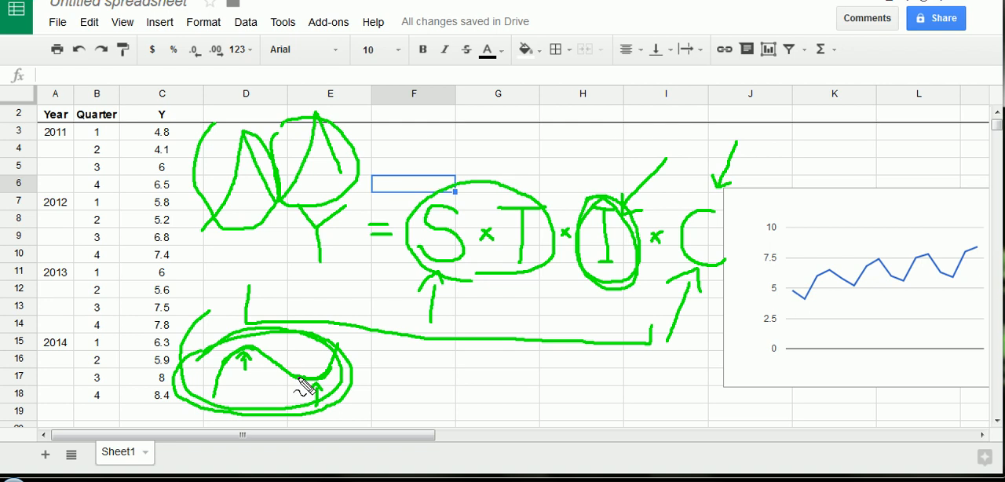
mouse_move(754, 259)
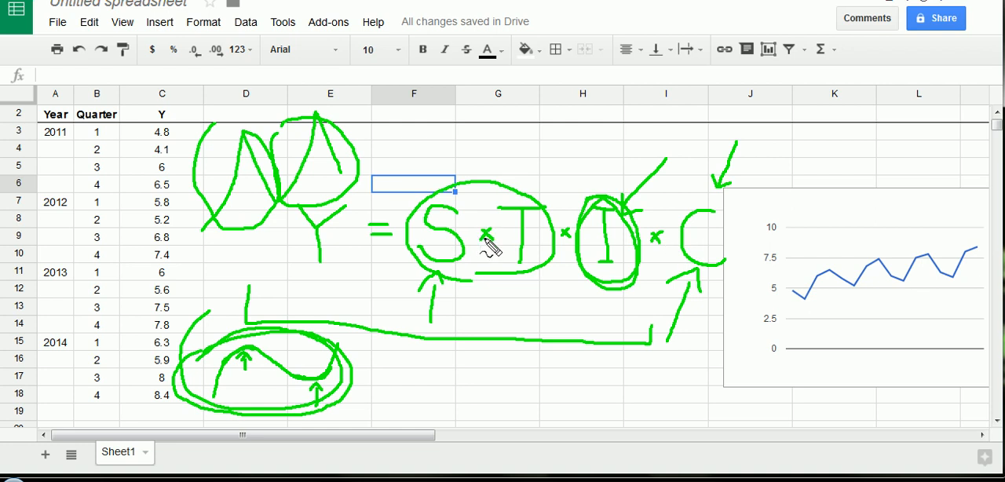
mouse_move(757, 251)
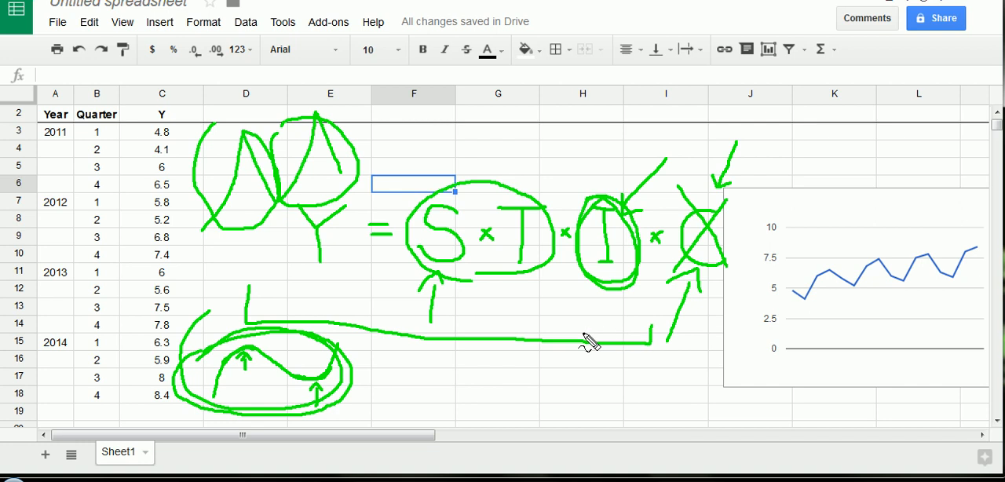
mouse_move(568, 346)
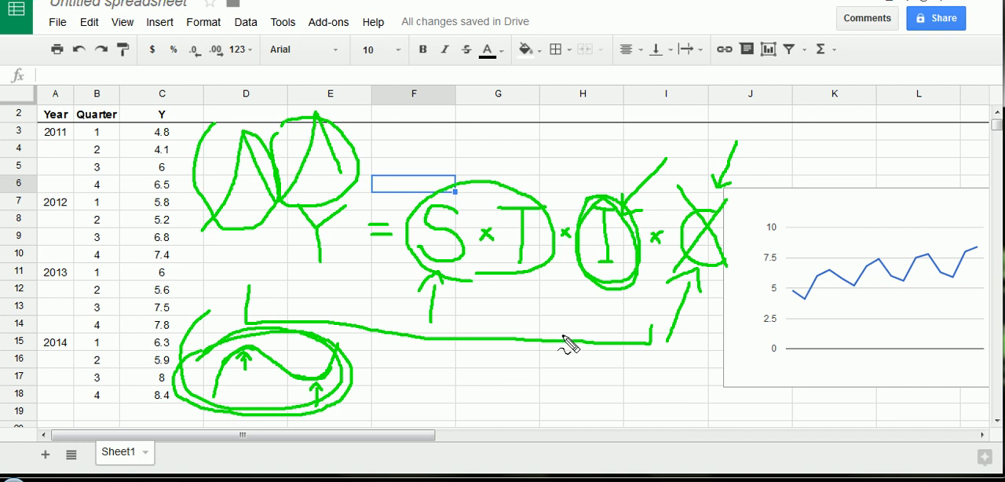
mouse_move(201, 125)
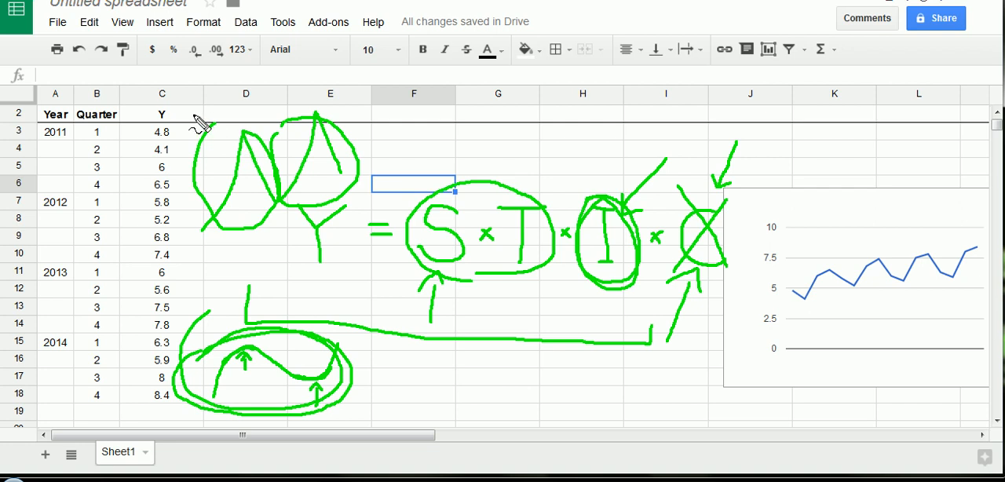
- Draw a rightward arrow along the header row and circle the Y in the equation
drag(192, 118, 395, 119)
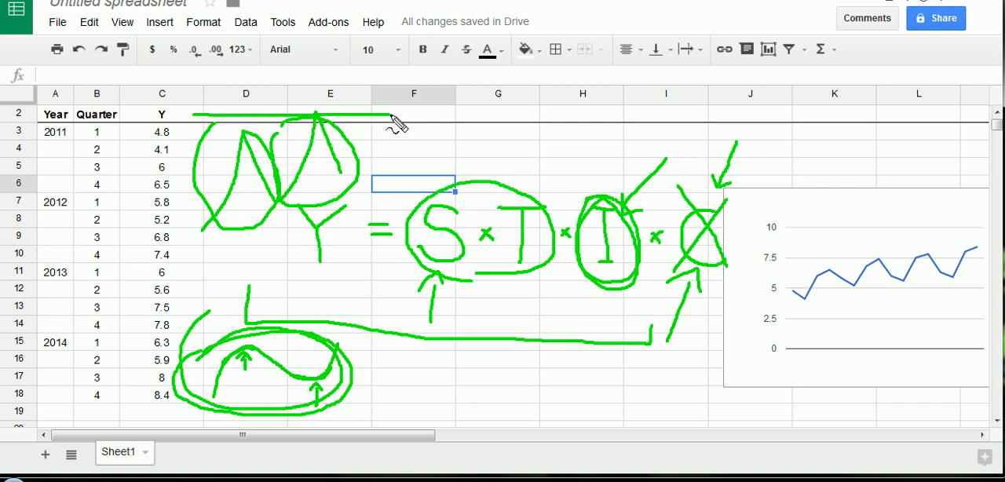
drag(392, 116, 447, 117)
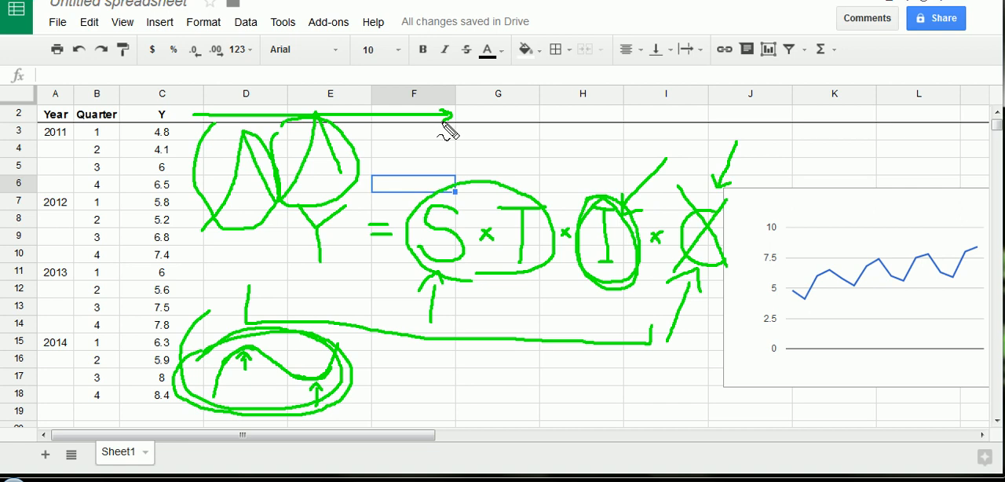
mouse_move(380, 173)
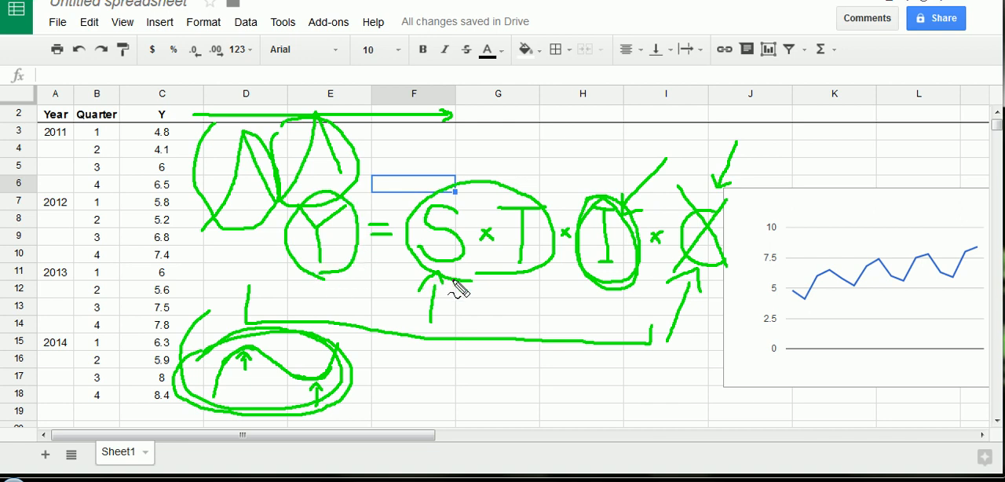
drag(463, 285, 597, 298)
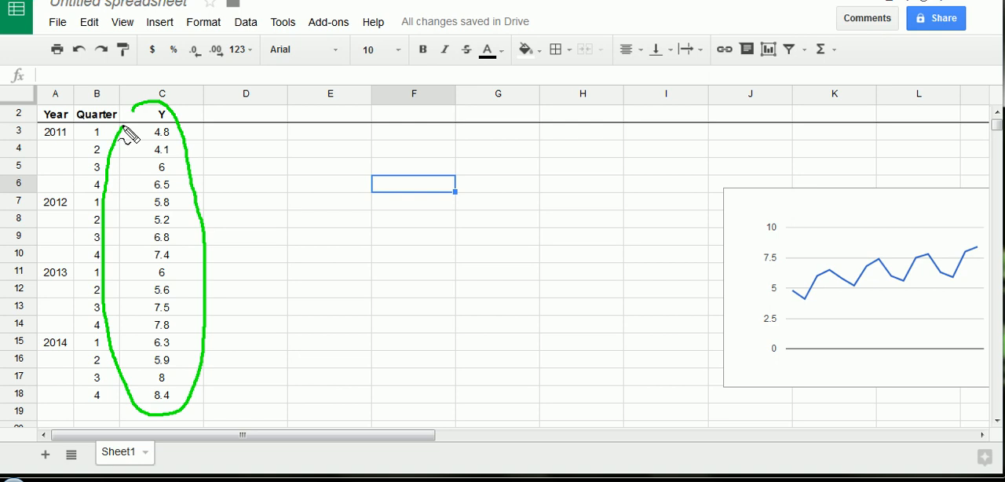
mouse_move(134, 117)
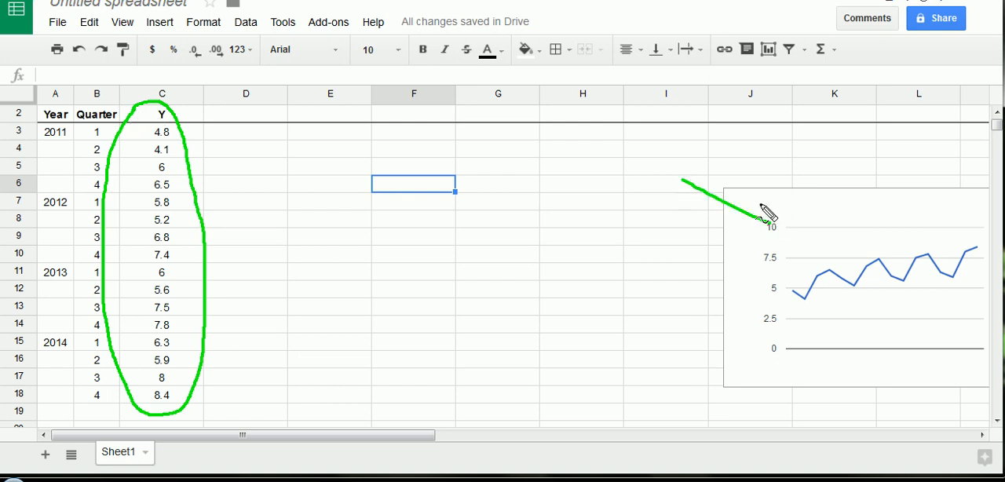
- Draw an arrow pointing at the chart and another from the Y column rightward
drag(757, 201, 782, 224)
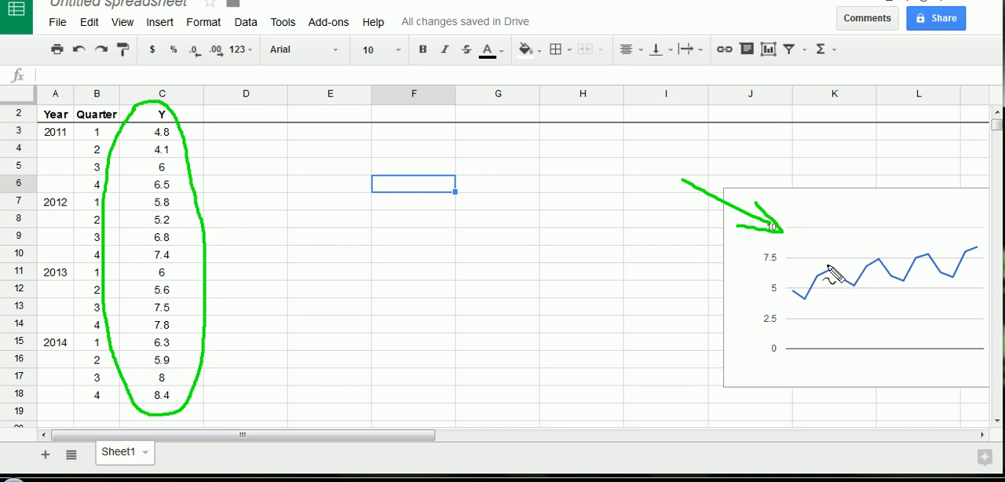
mouse_move(874, 285)
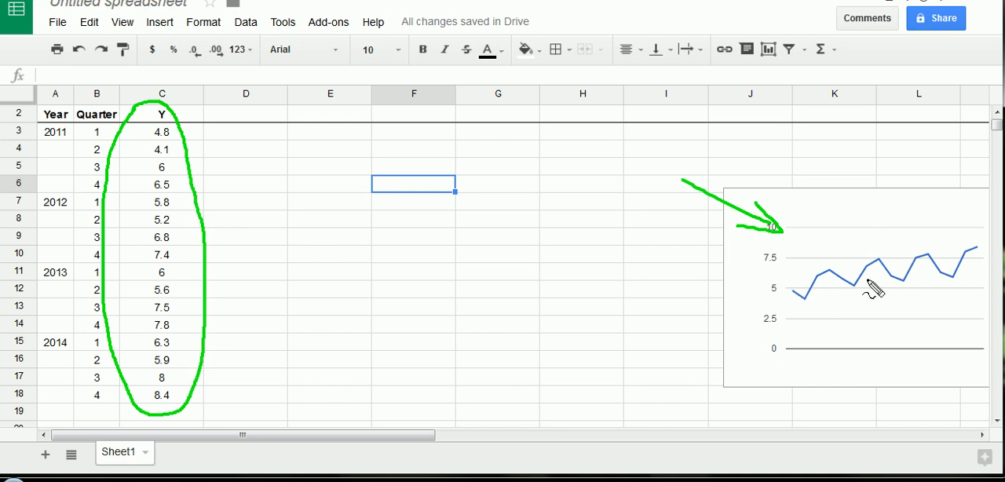
mouse_move(474, 327)
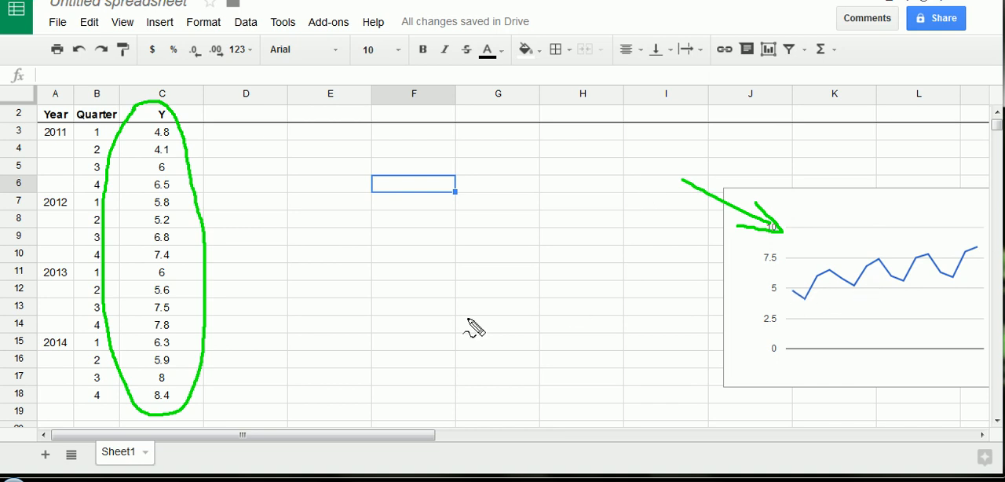
mouse_move(951, 144)
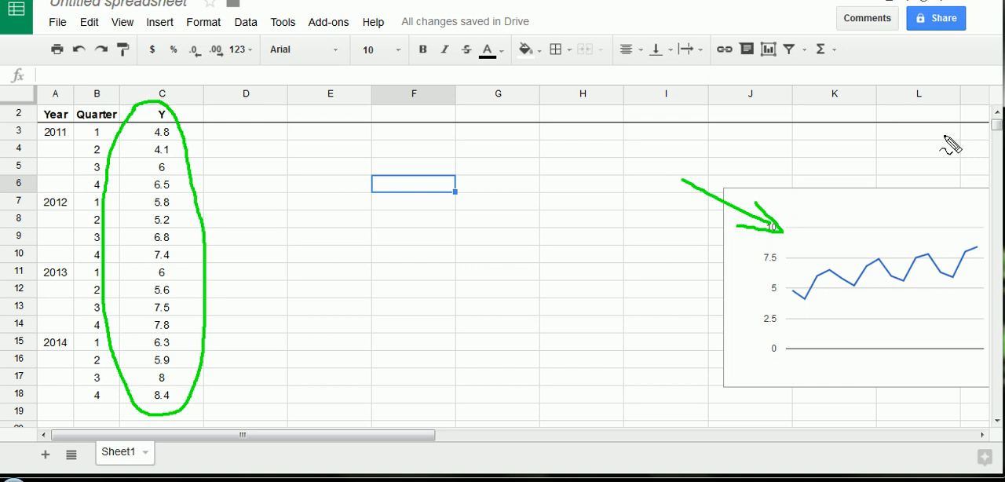
mouse_move(537, 236)
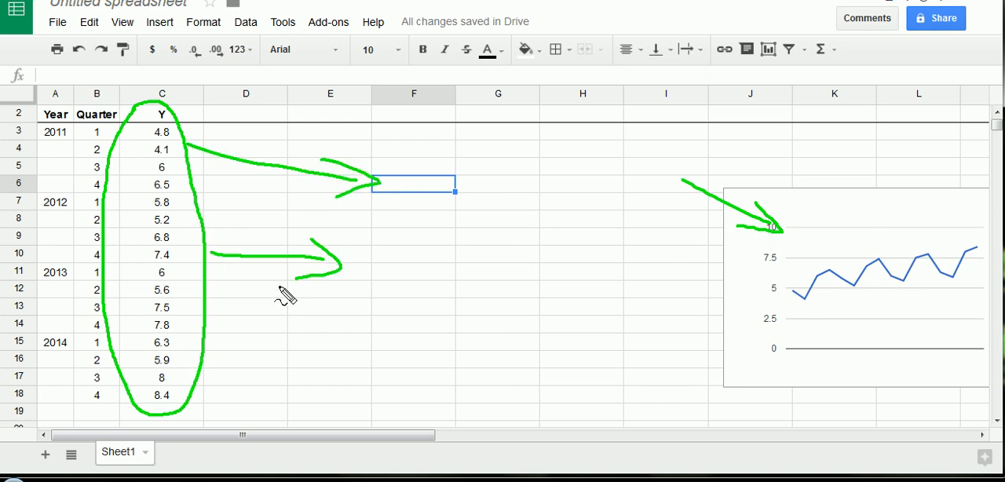
drag(206, 346, 345, 346)
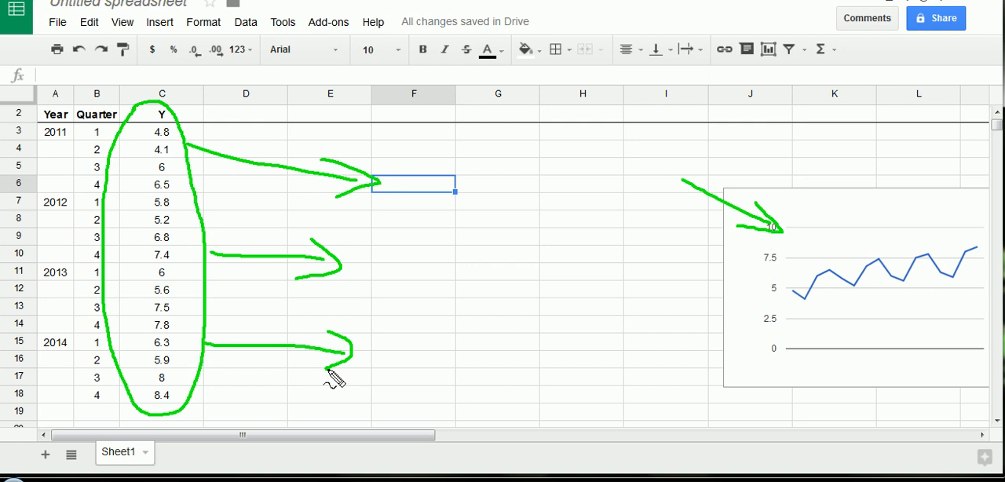